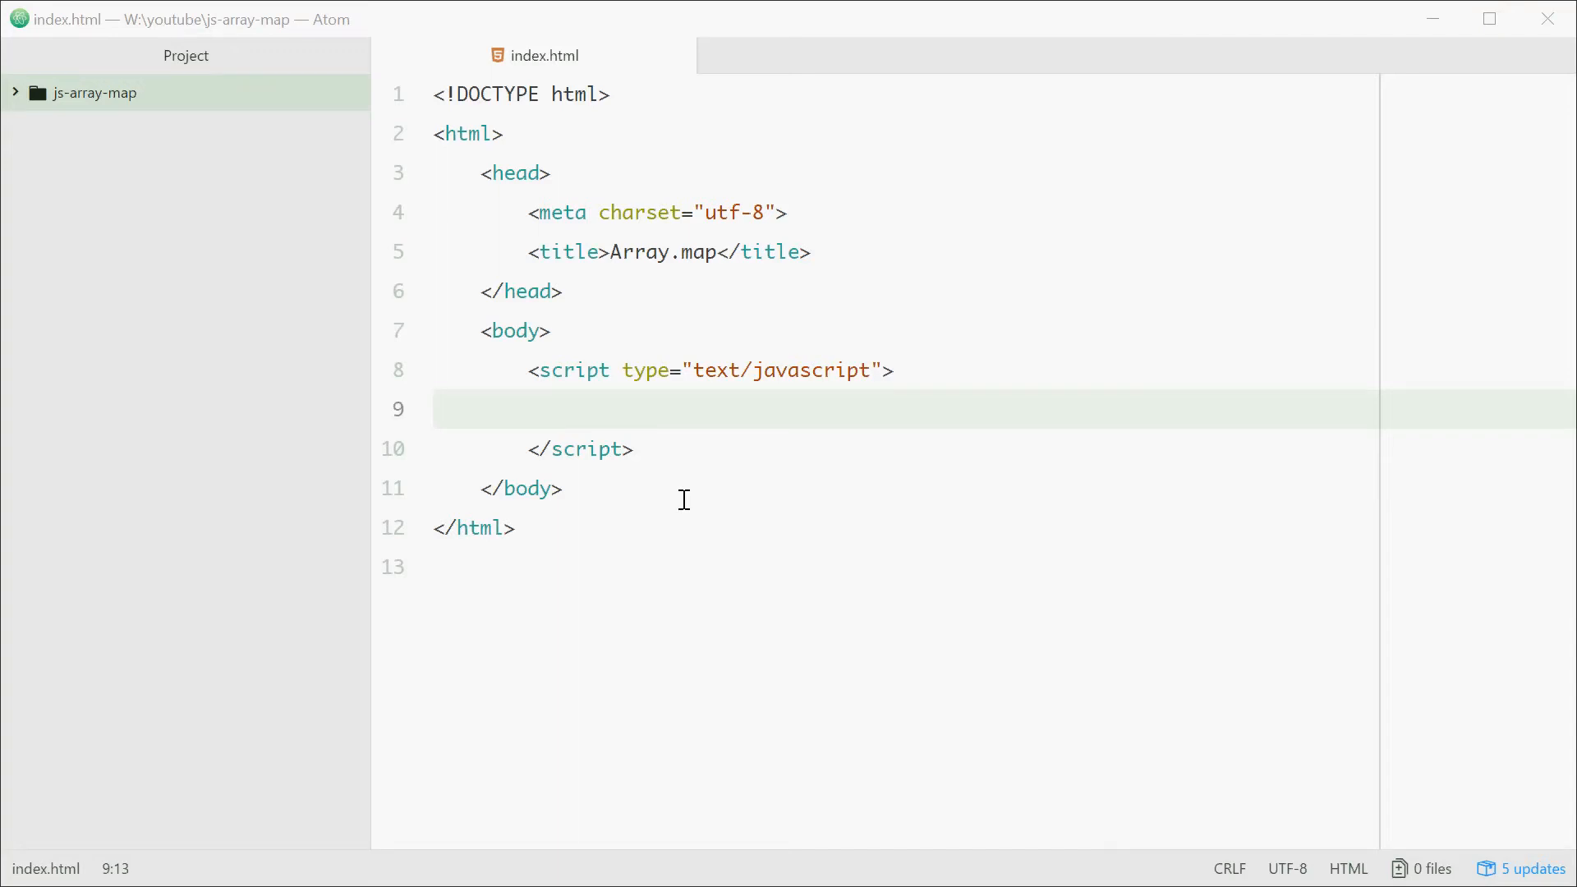
mouse_move(605, 417)
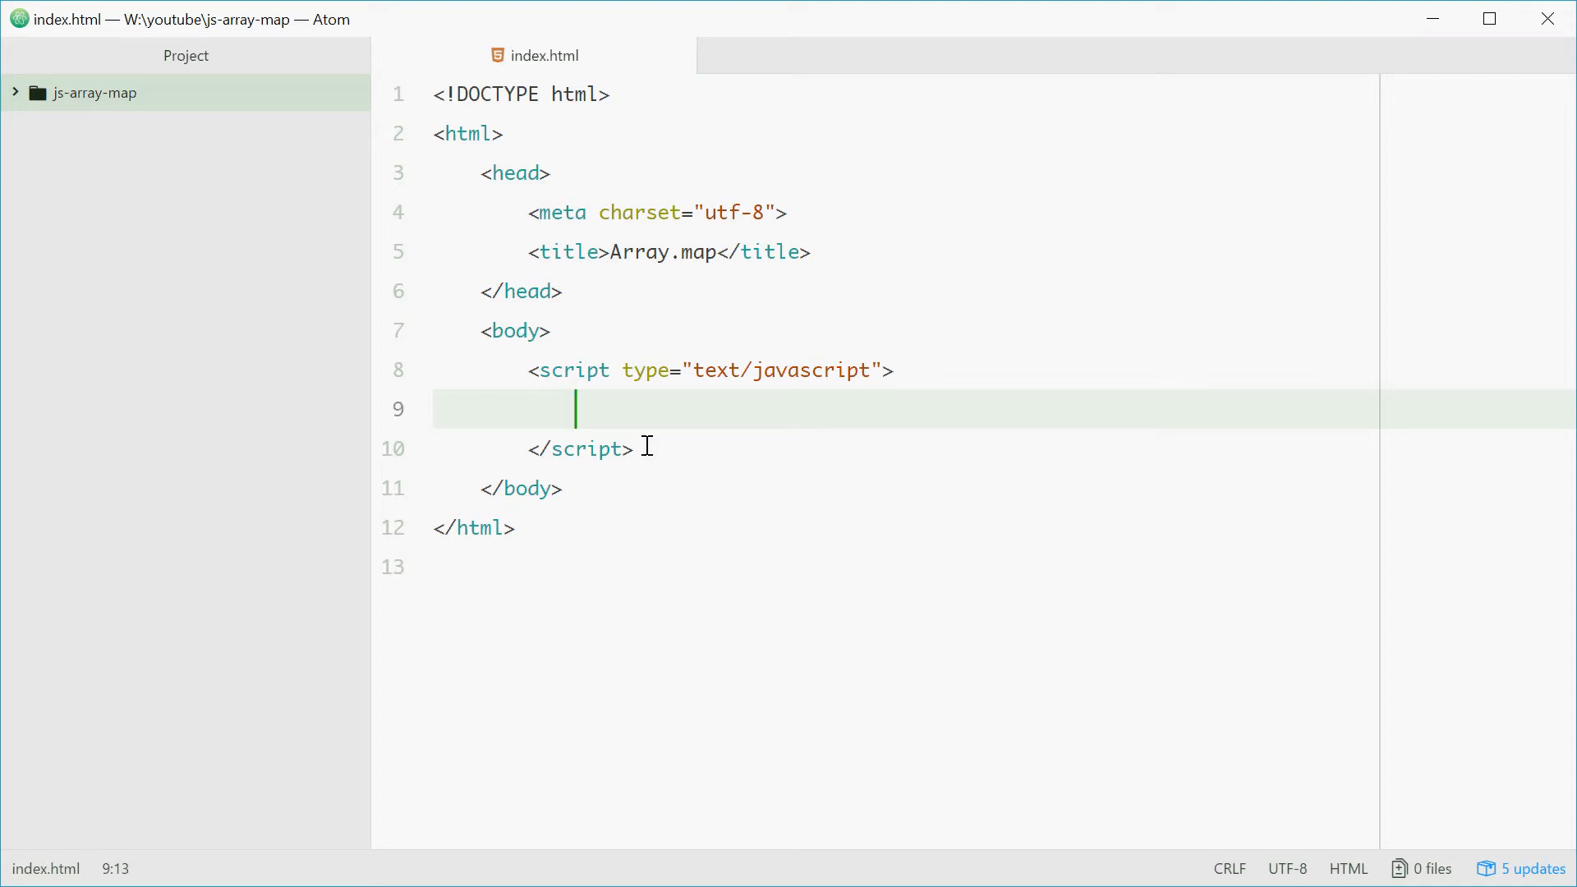
mouse_move(660, 488)
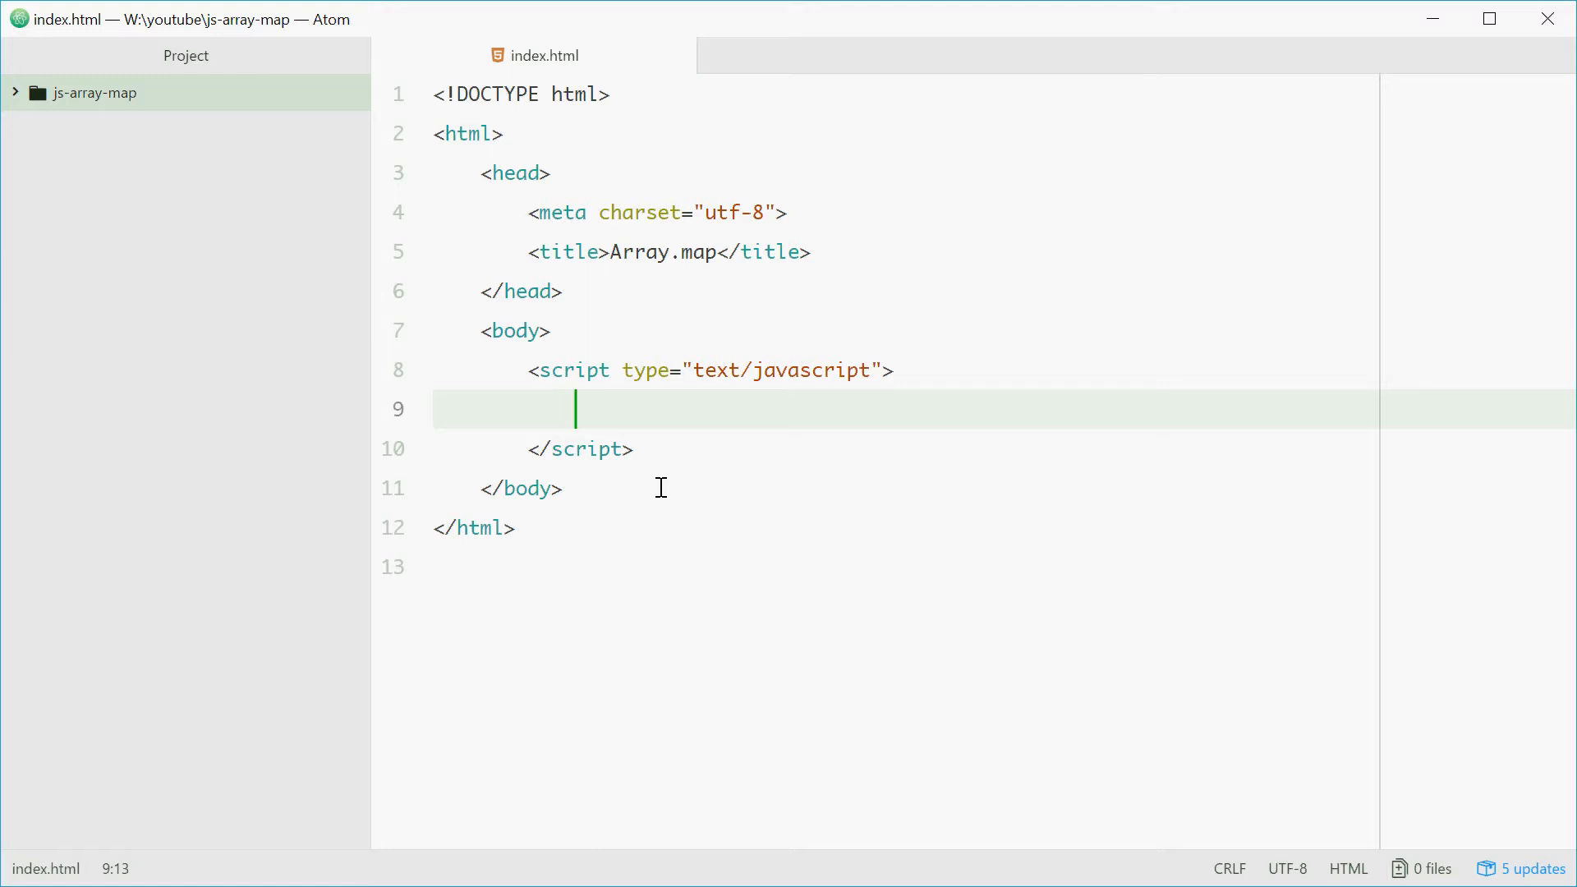
- Declare let numbers = [1, 2, 3, 4, 5]; on line 9, save, and add a new line
type("let numbers = [")
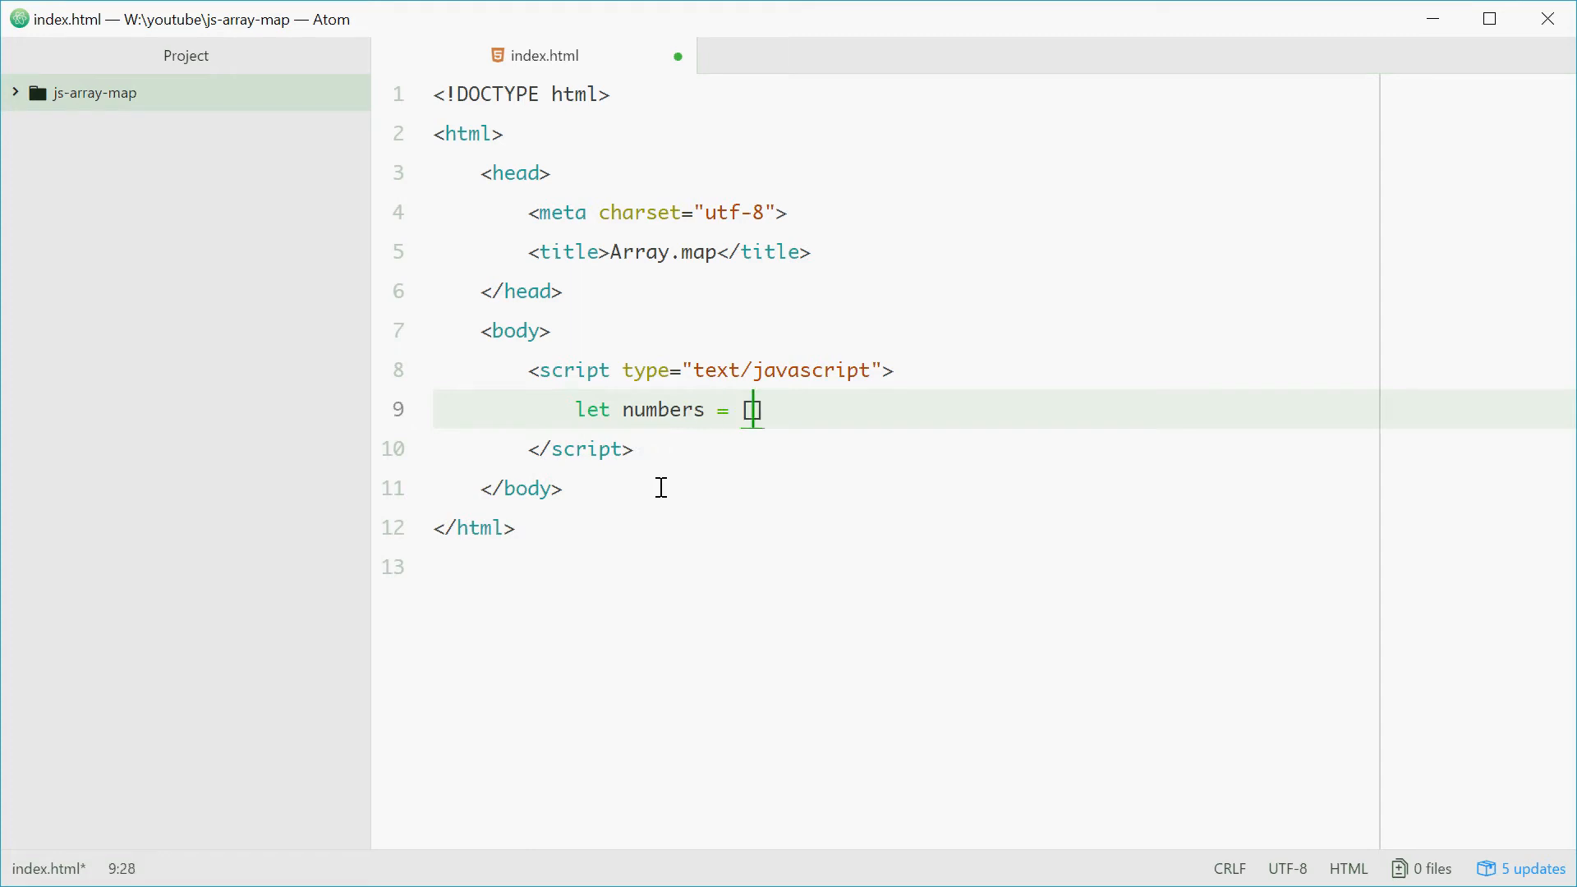
type("1, 2,")
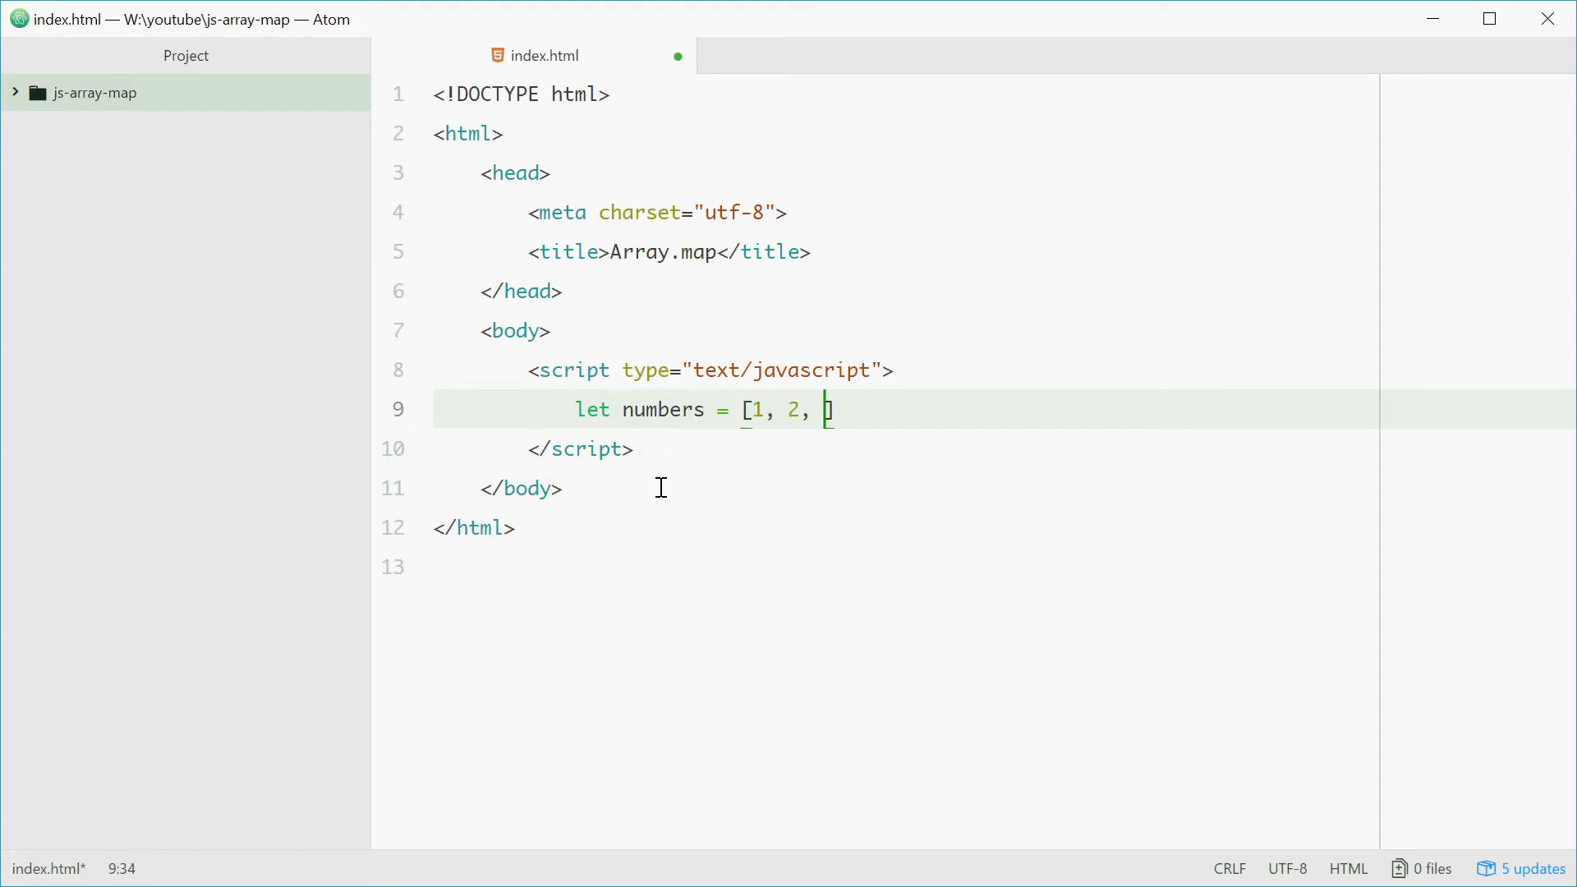
type("3, 4, 5];")
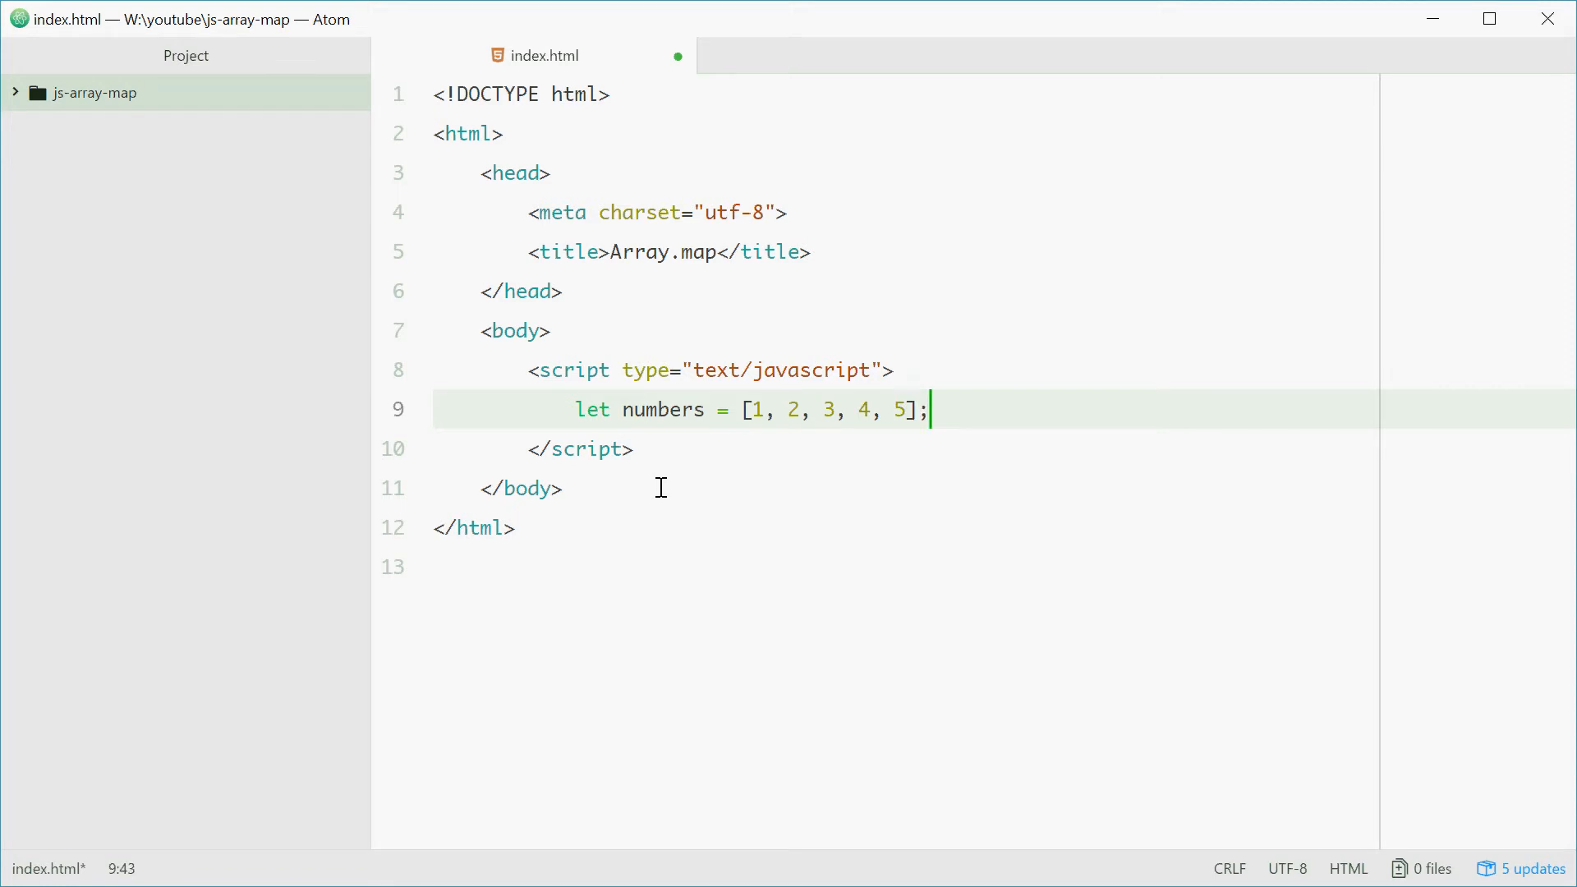
key("ctrl+s")
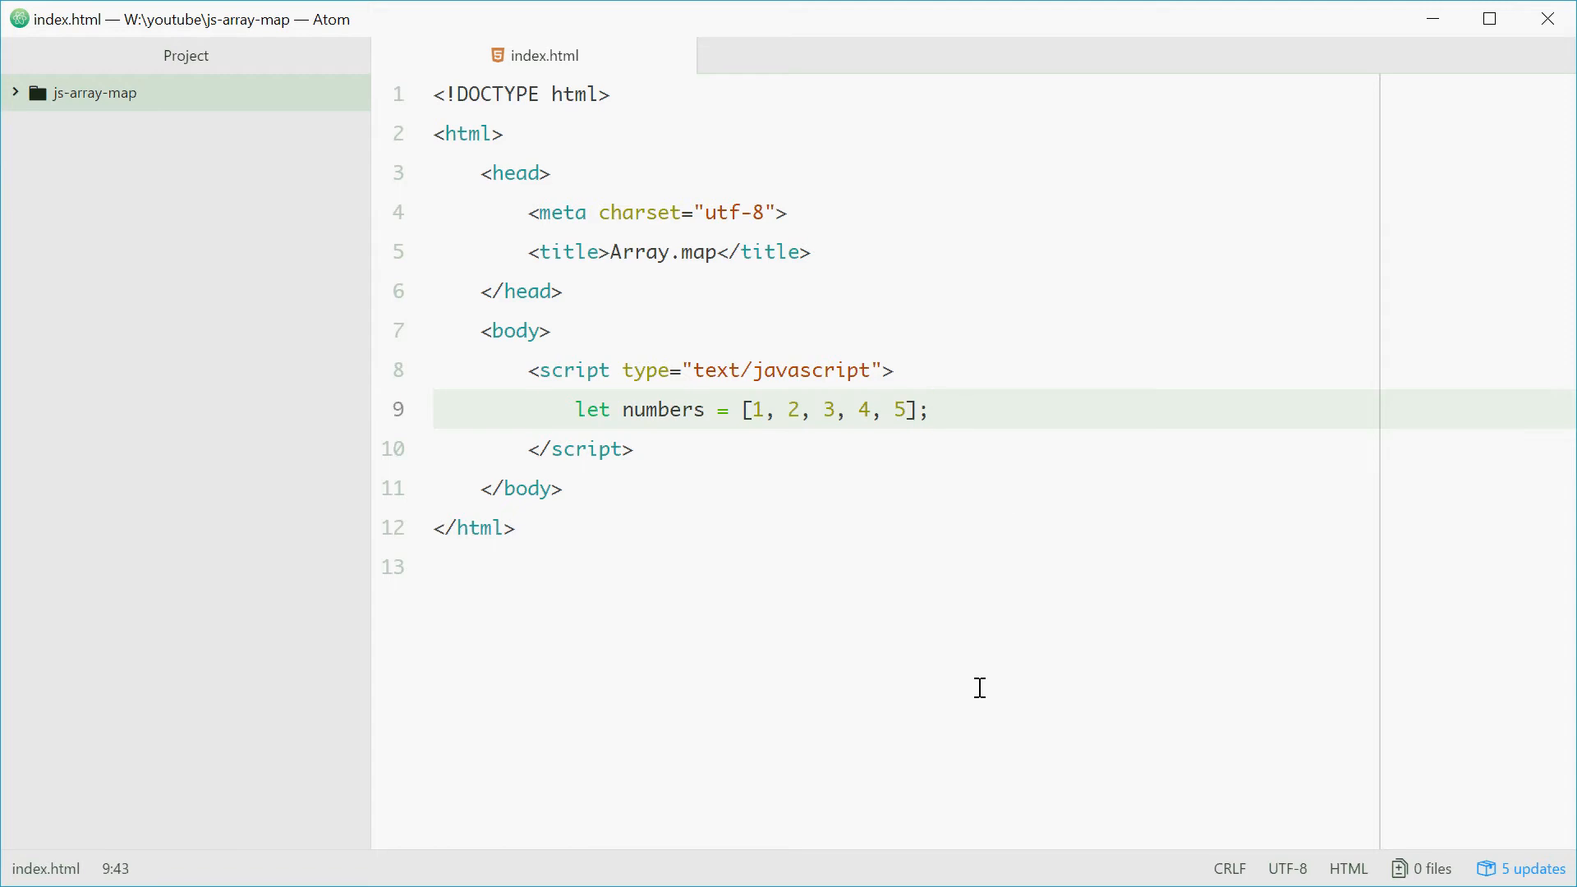
key("enter")
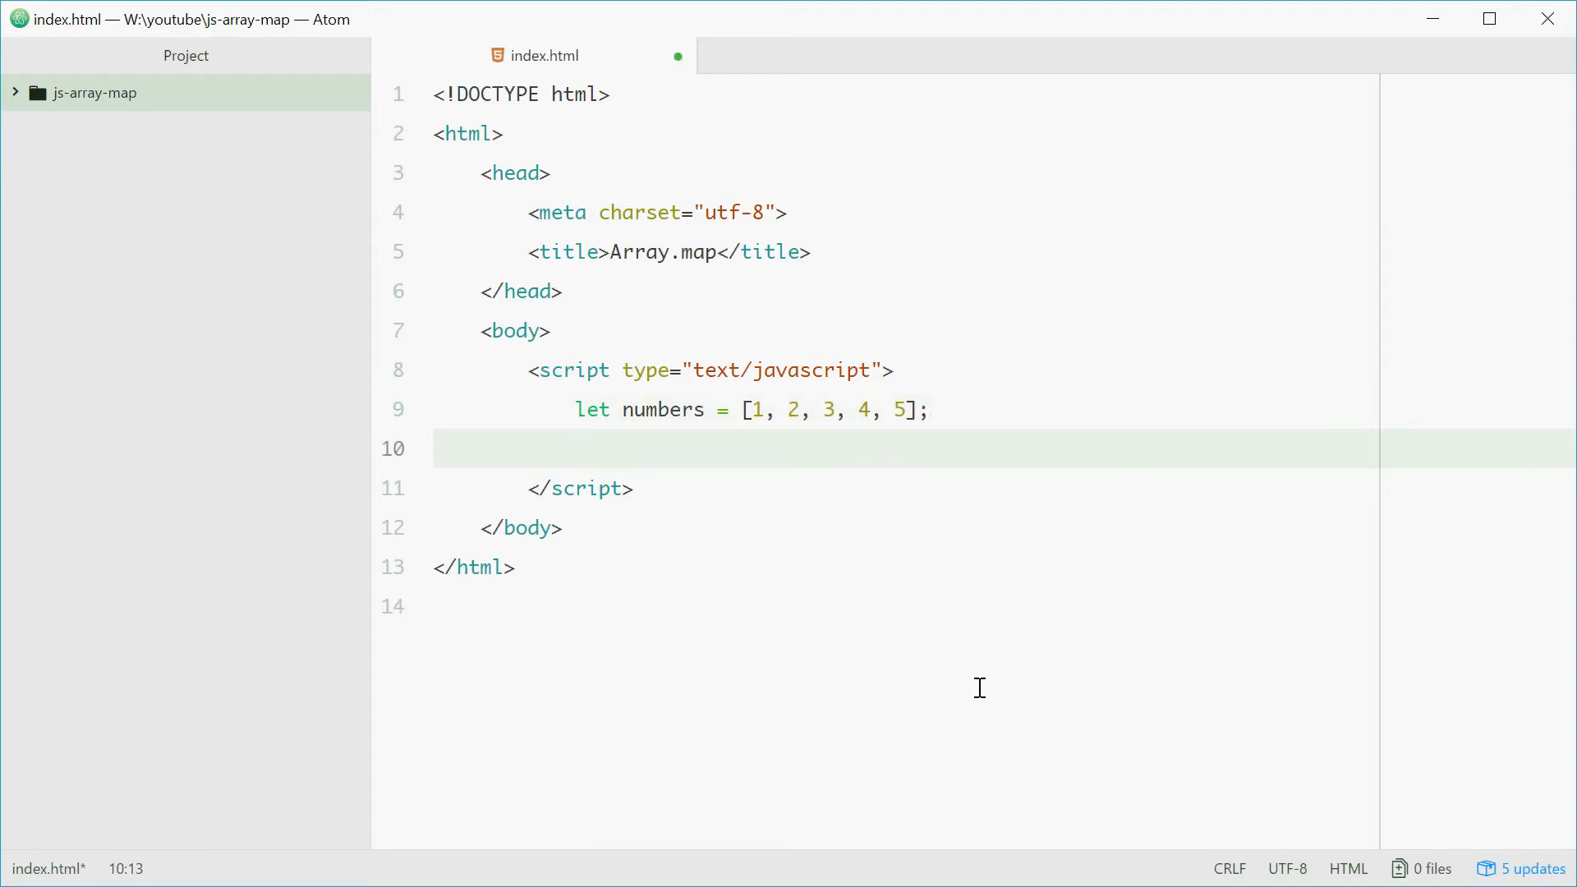
- Write let newNumbers = numbers.map(function (n) { return n * 2; }); on line 10
type("let newNumbers =")
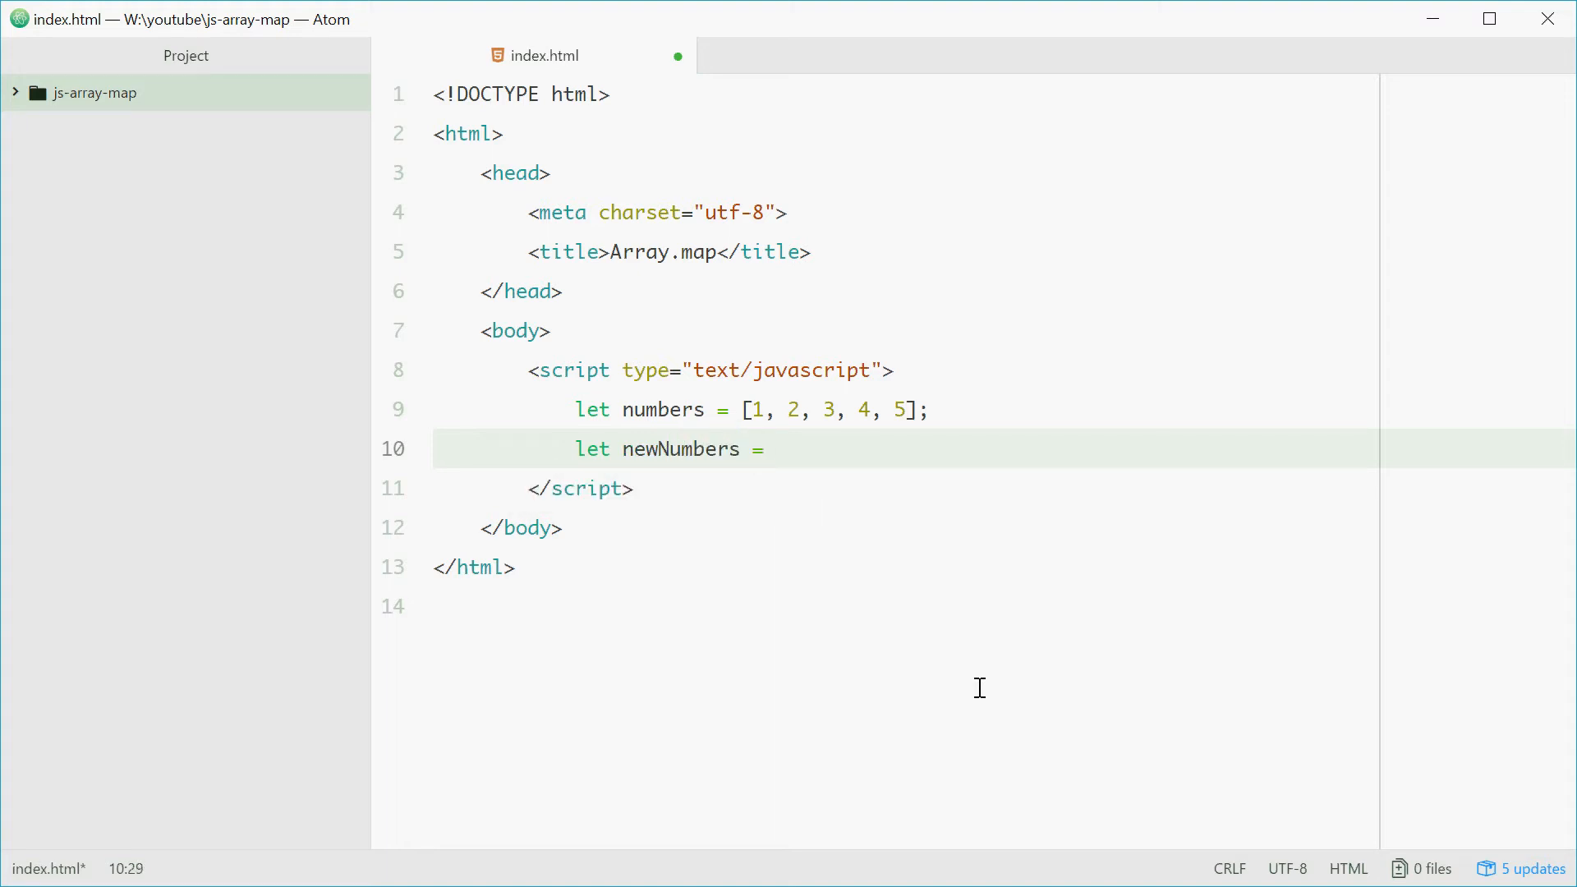
type("numbers.map")
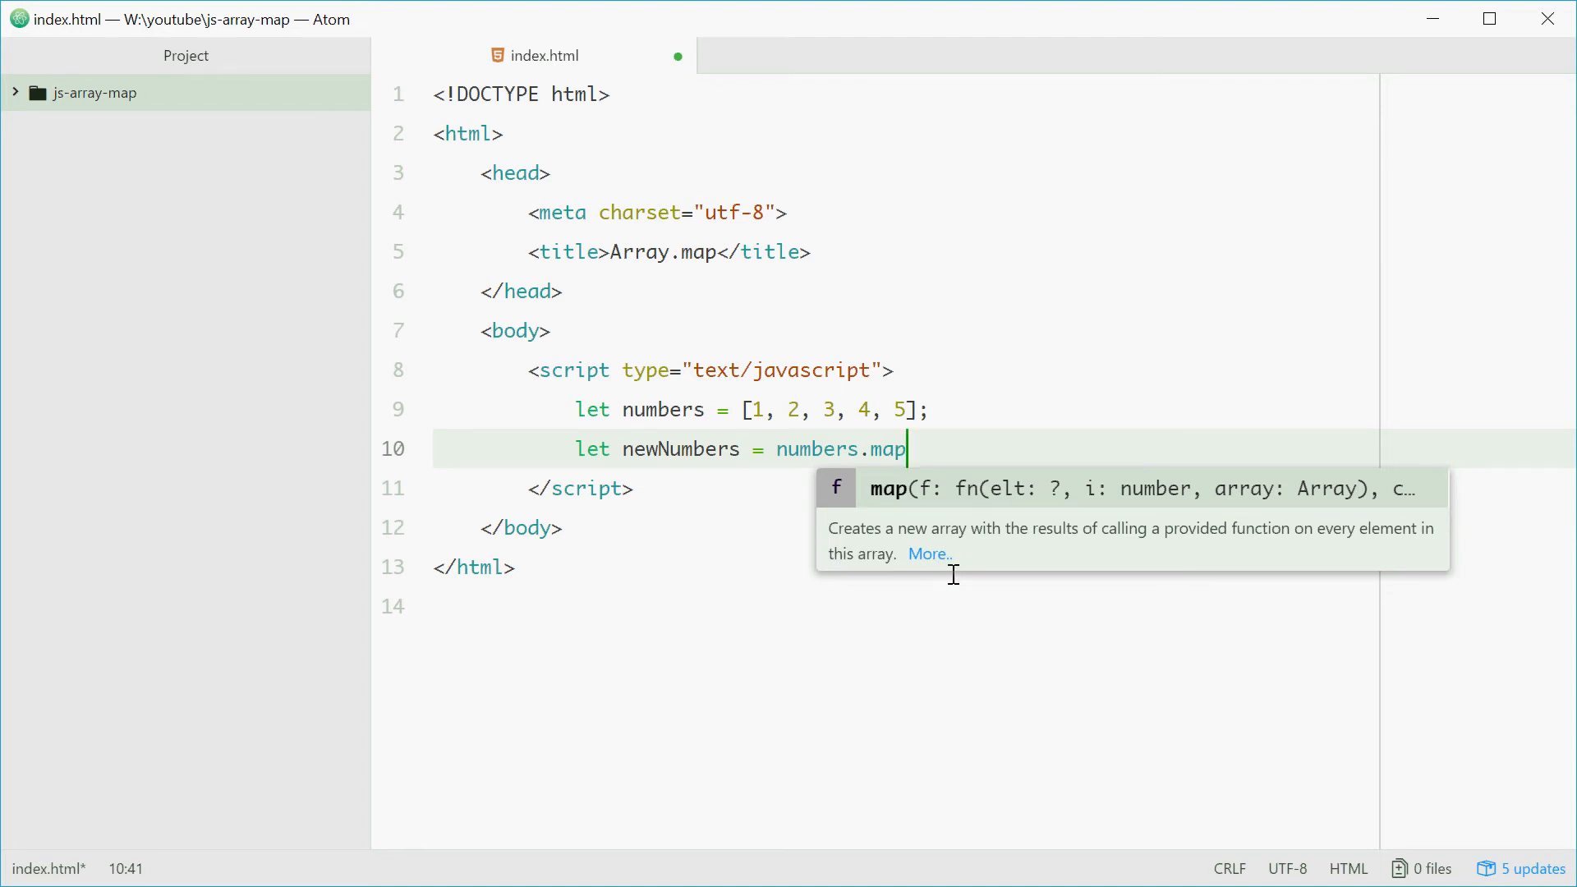
type("(function")
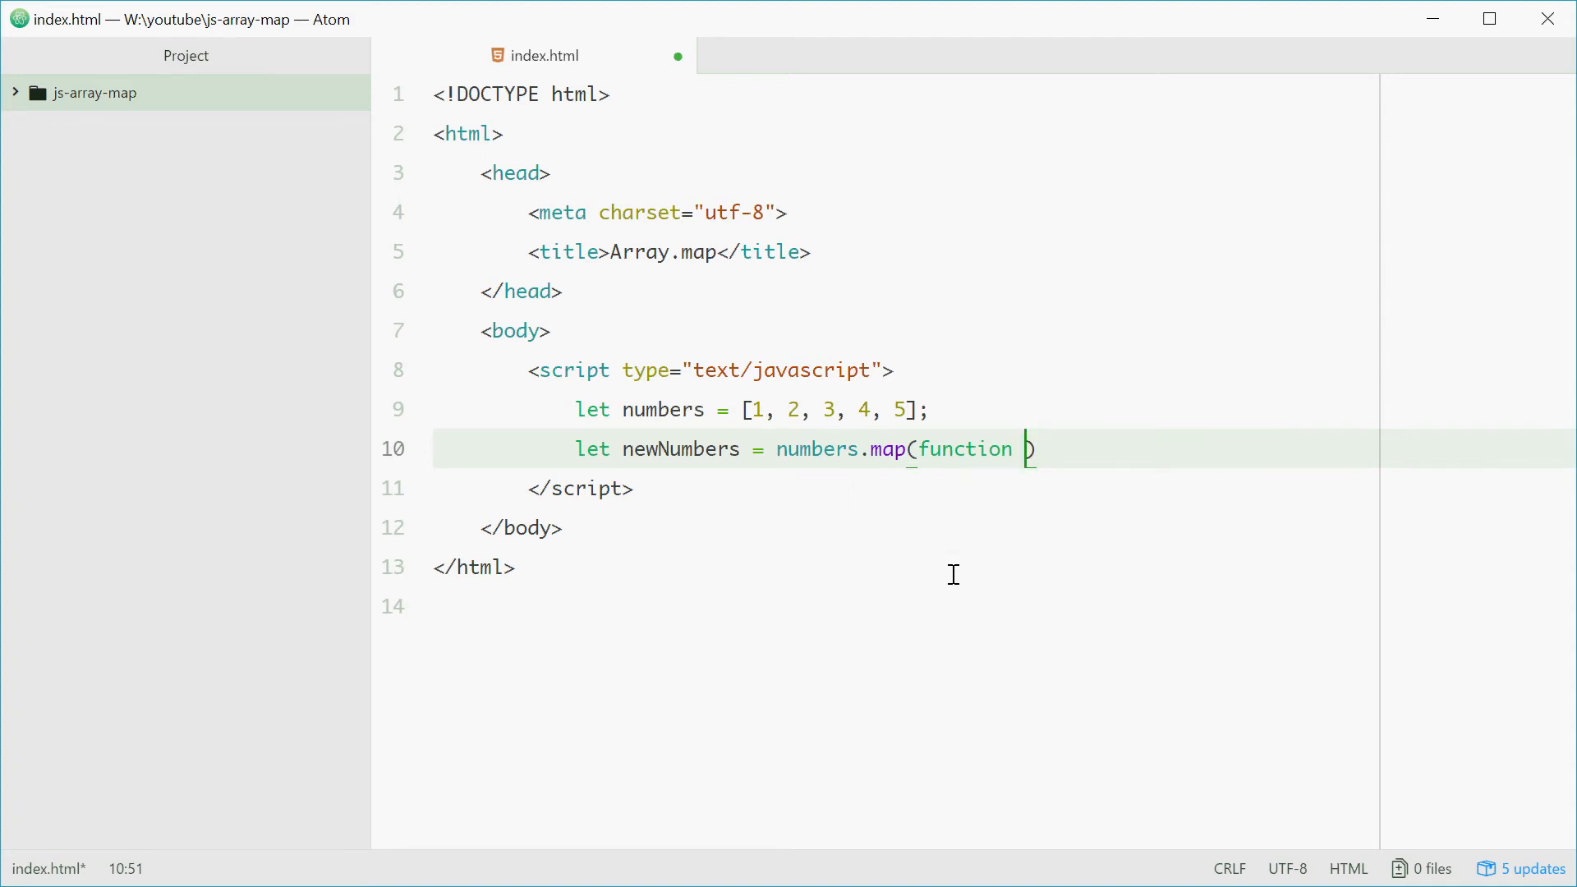
type("(n)")
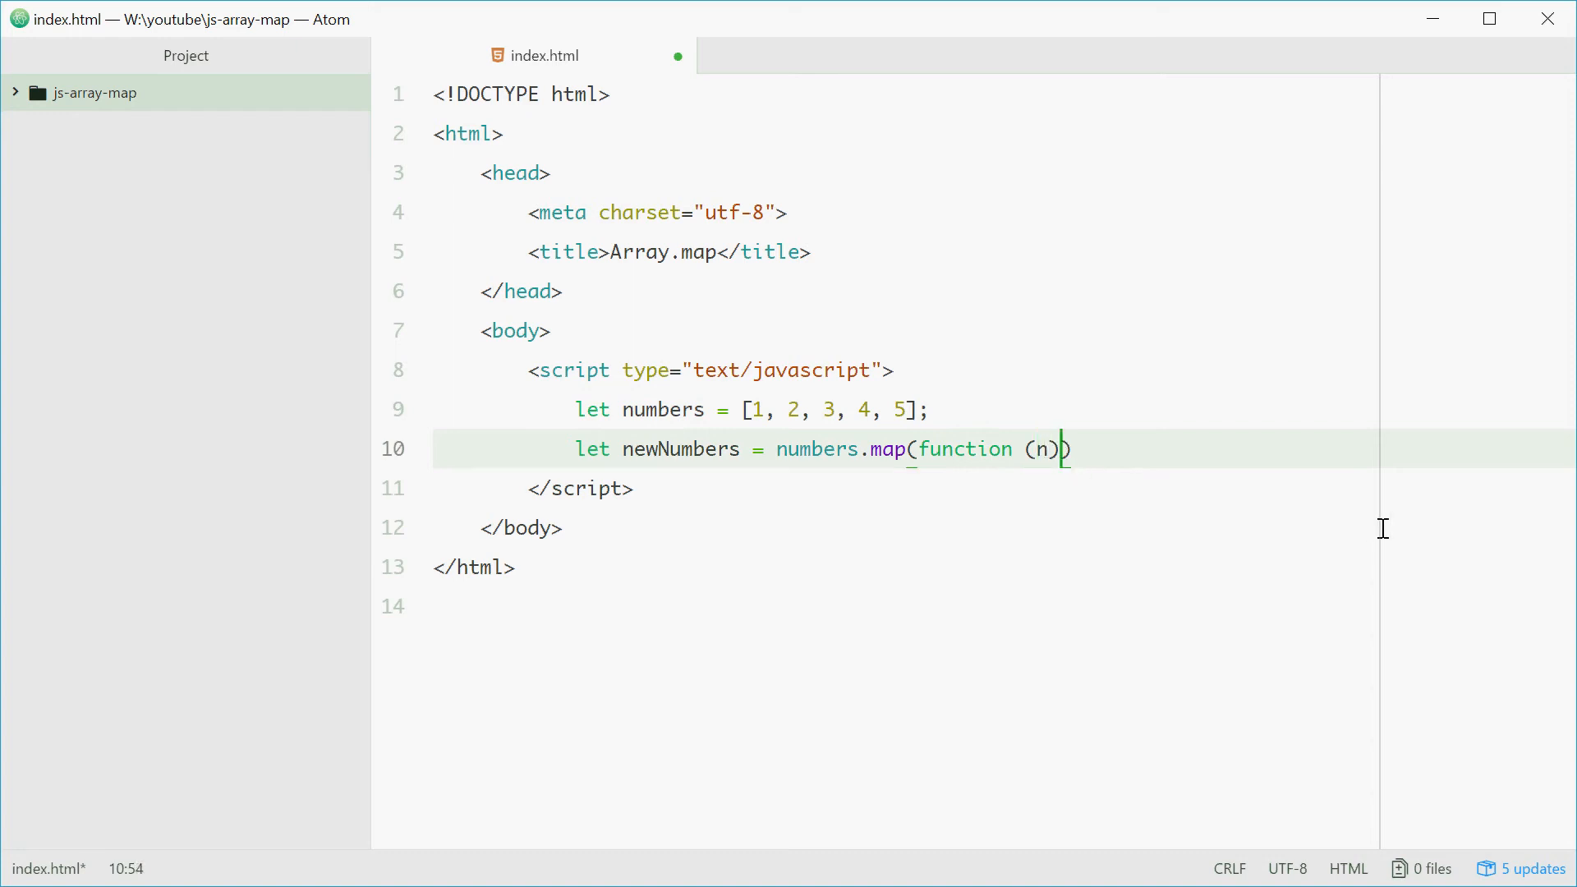
type("{")
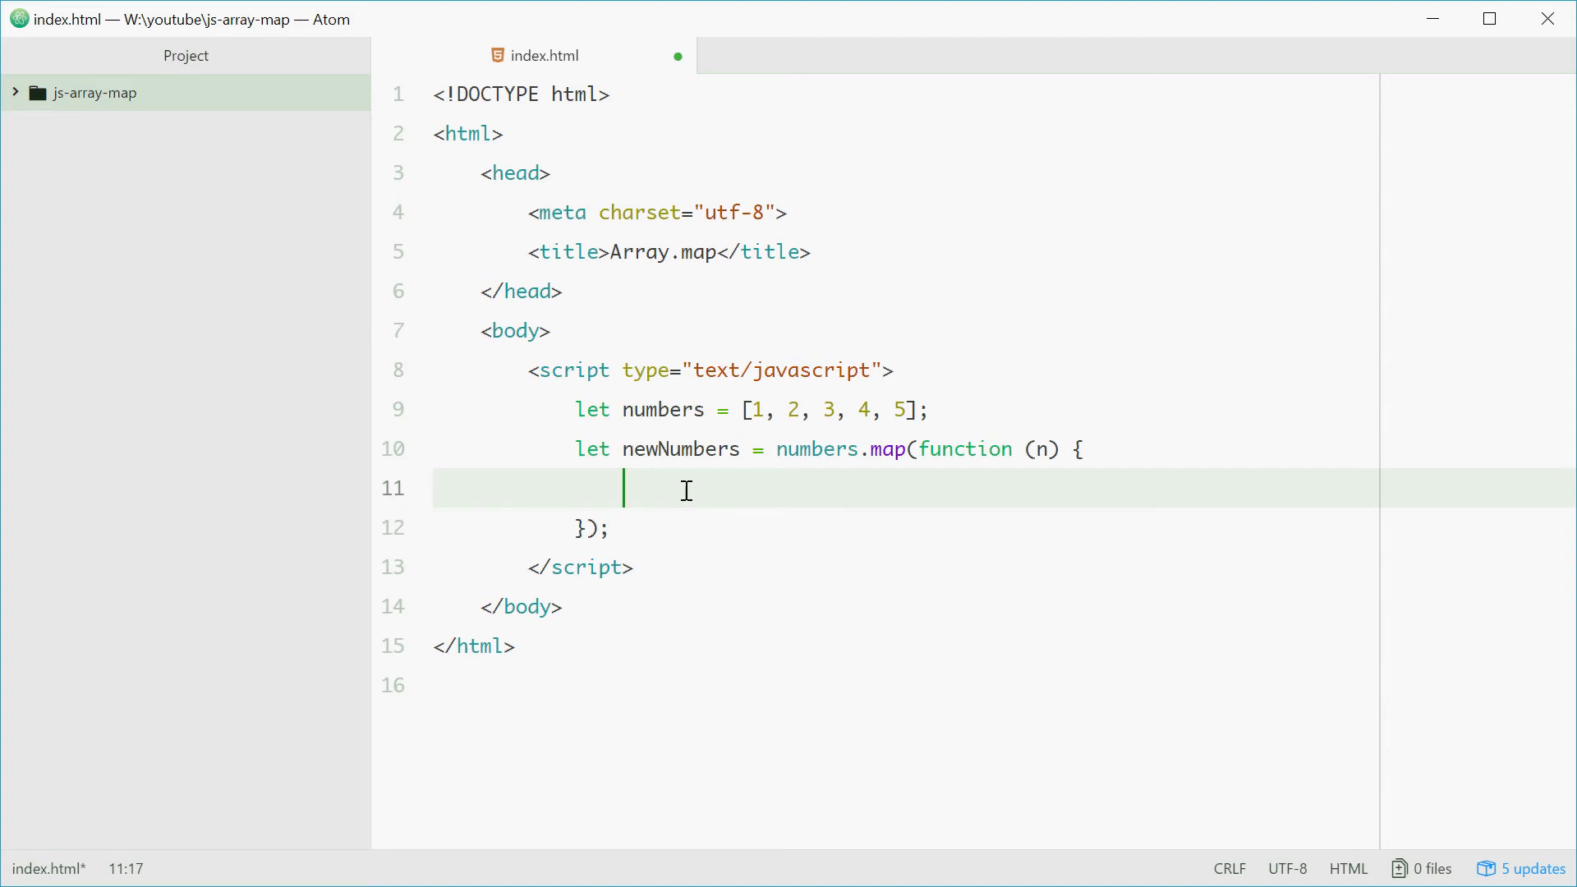
type("return n *")
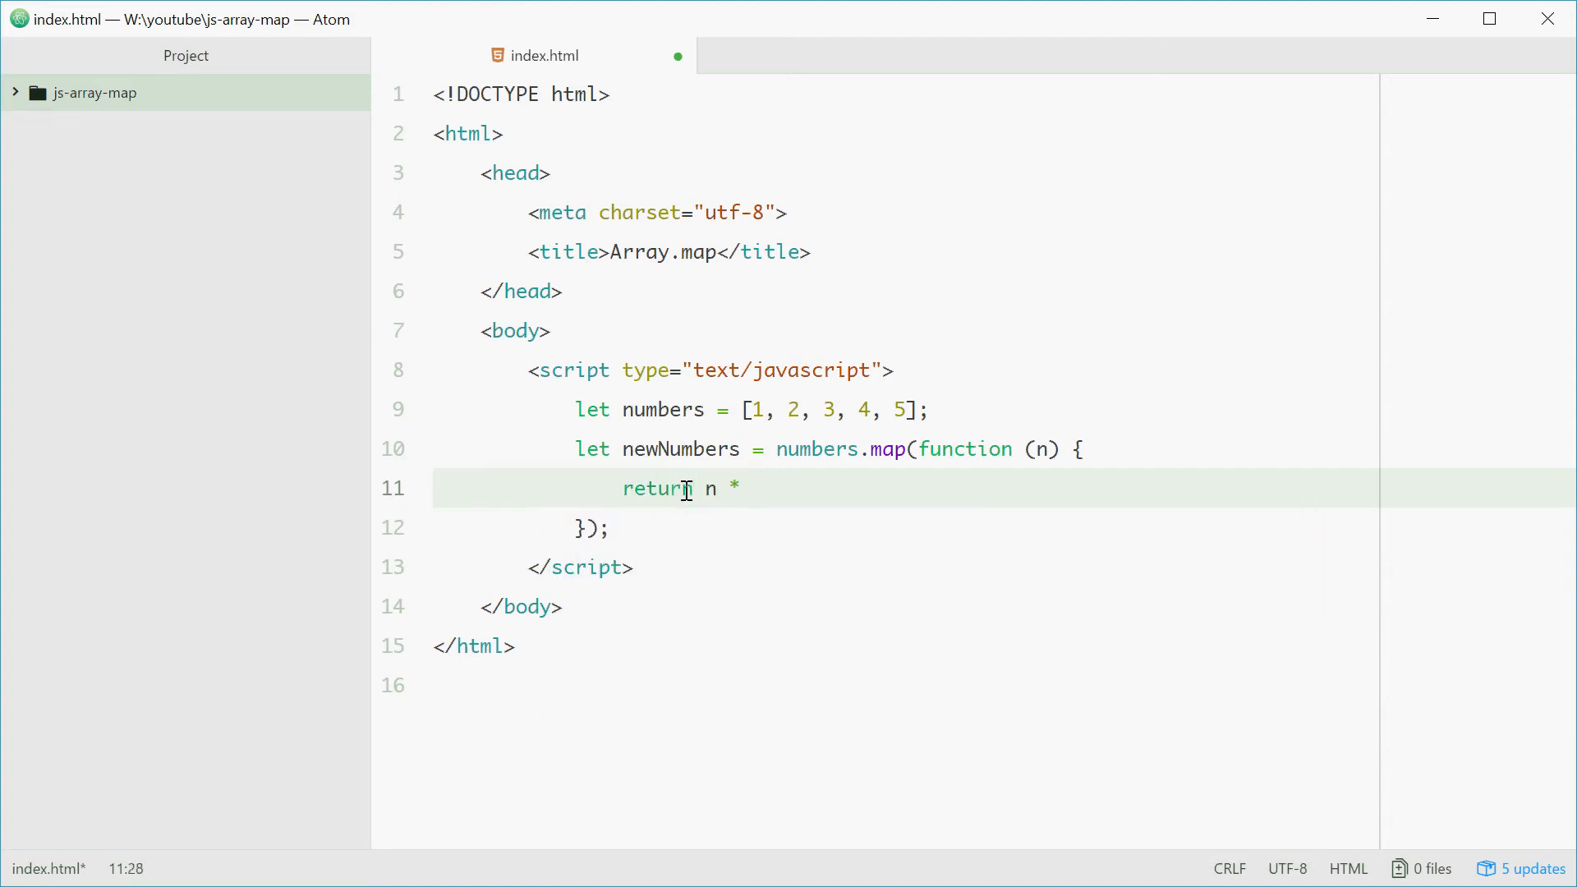
type("2;")
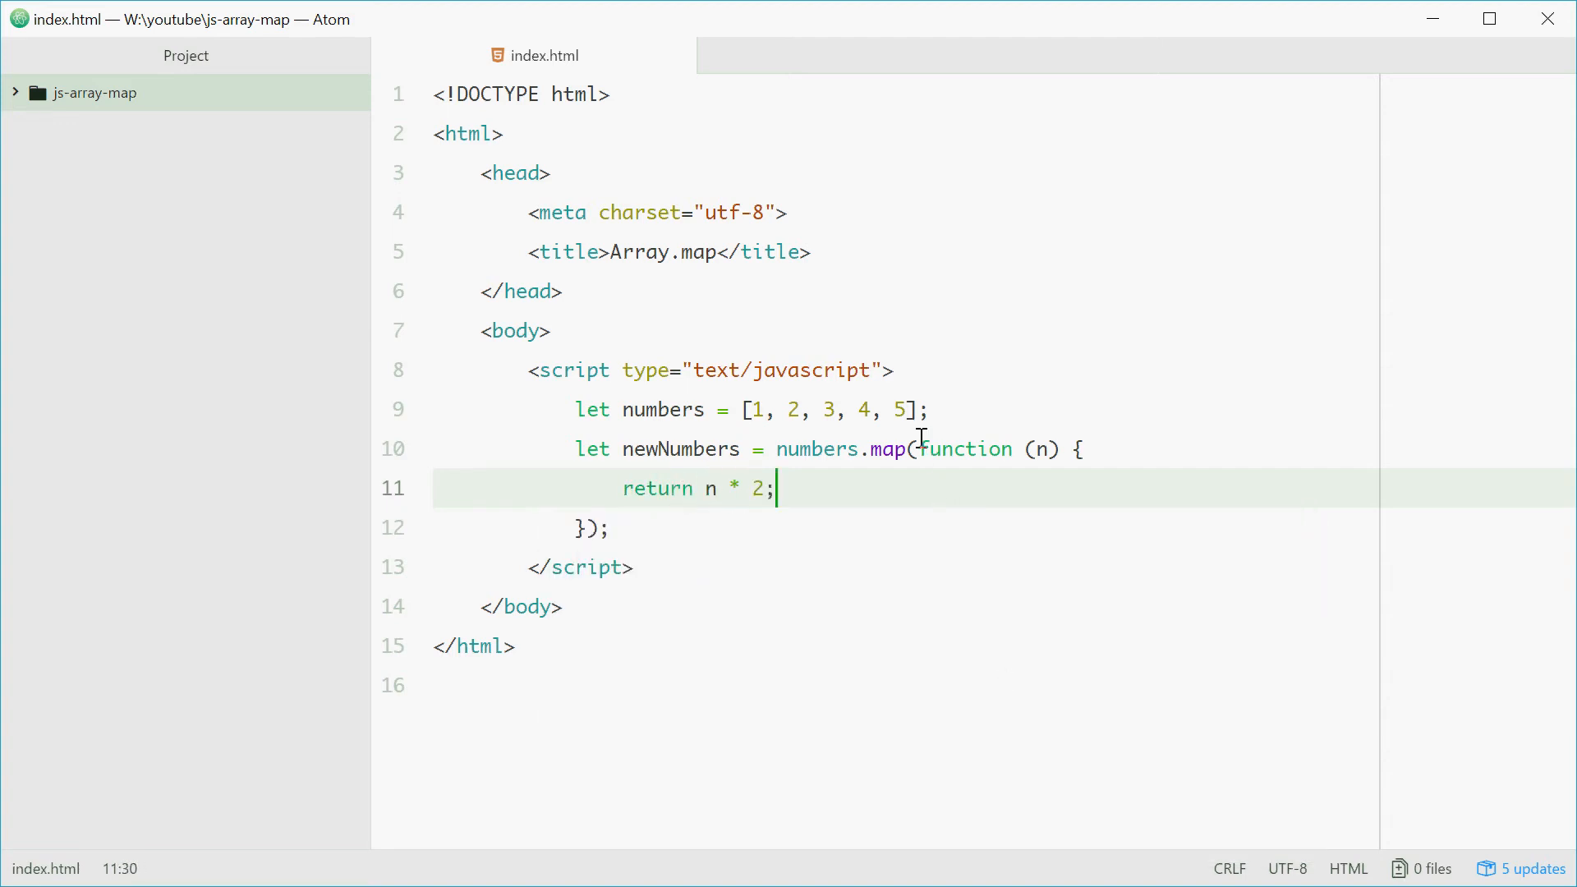
left_click(591, 527)
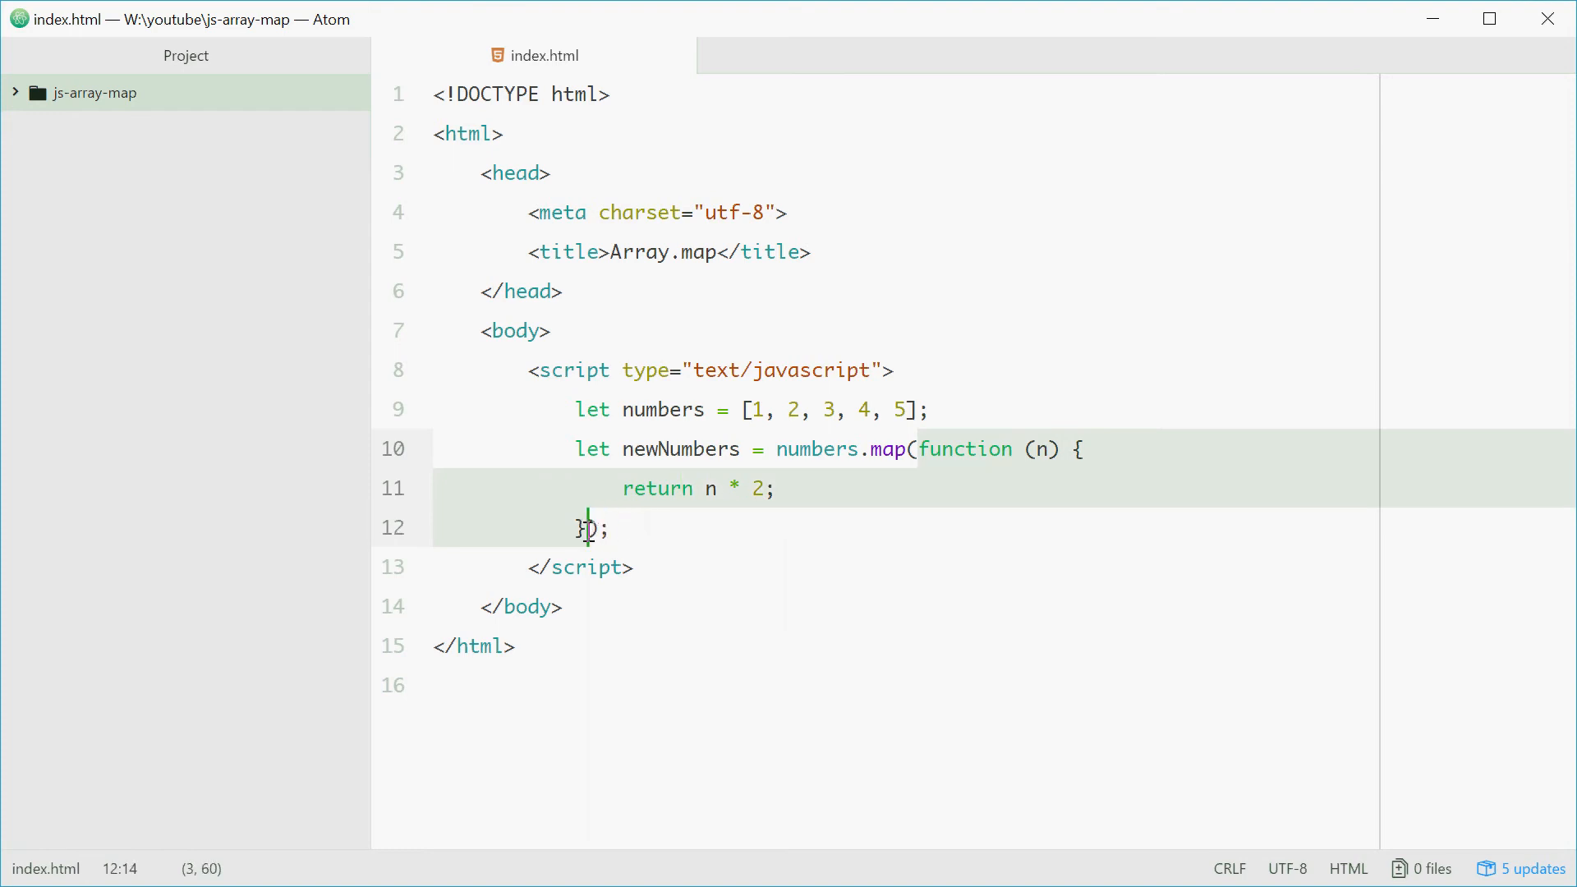
left_click(783, 409)
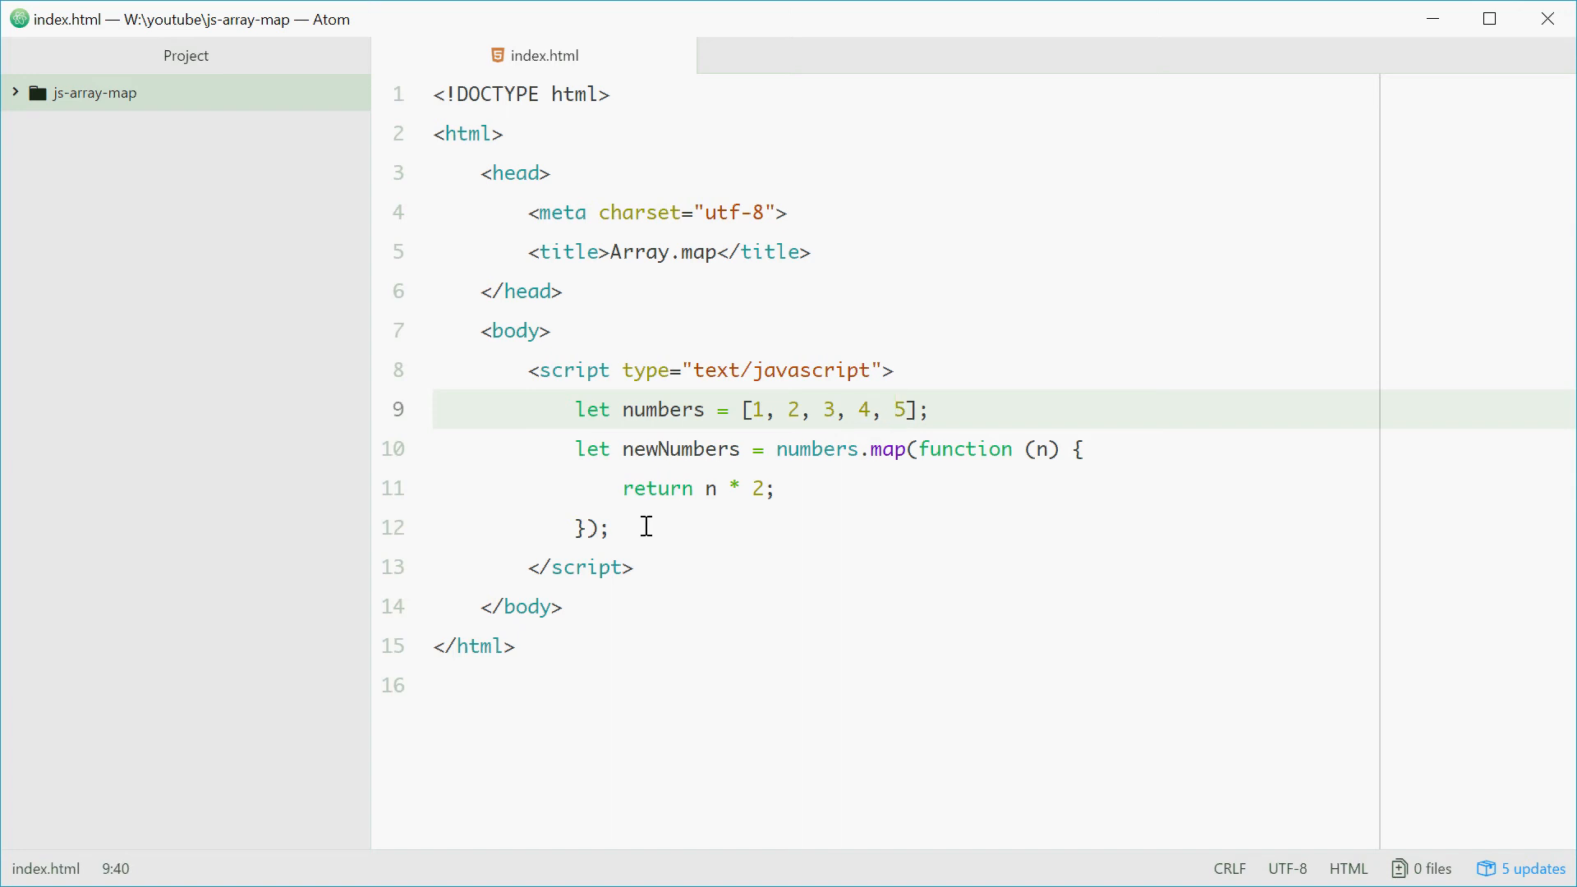
left_click(716, 489)
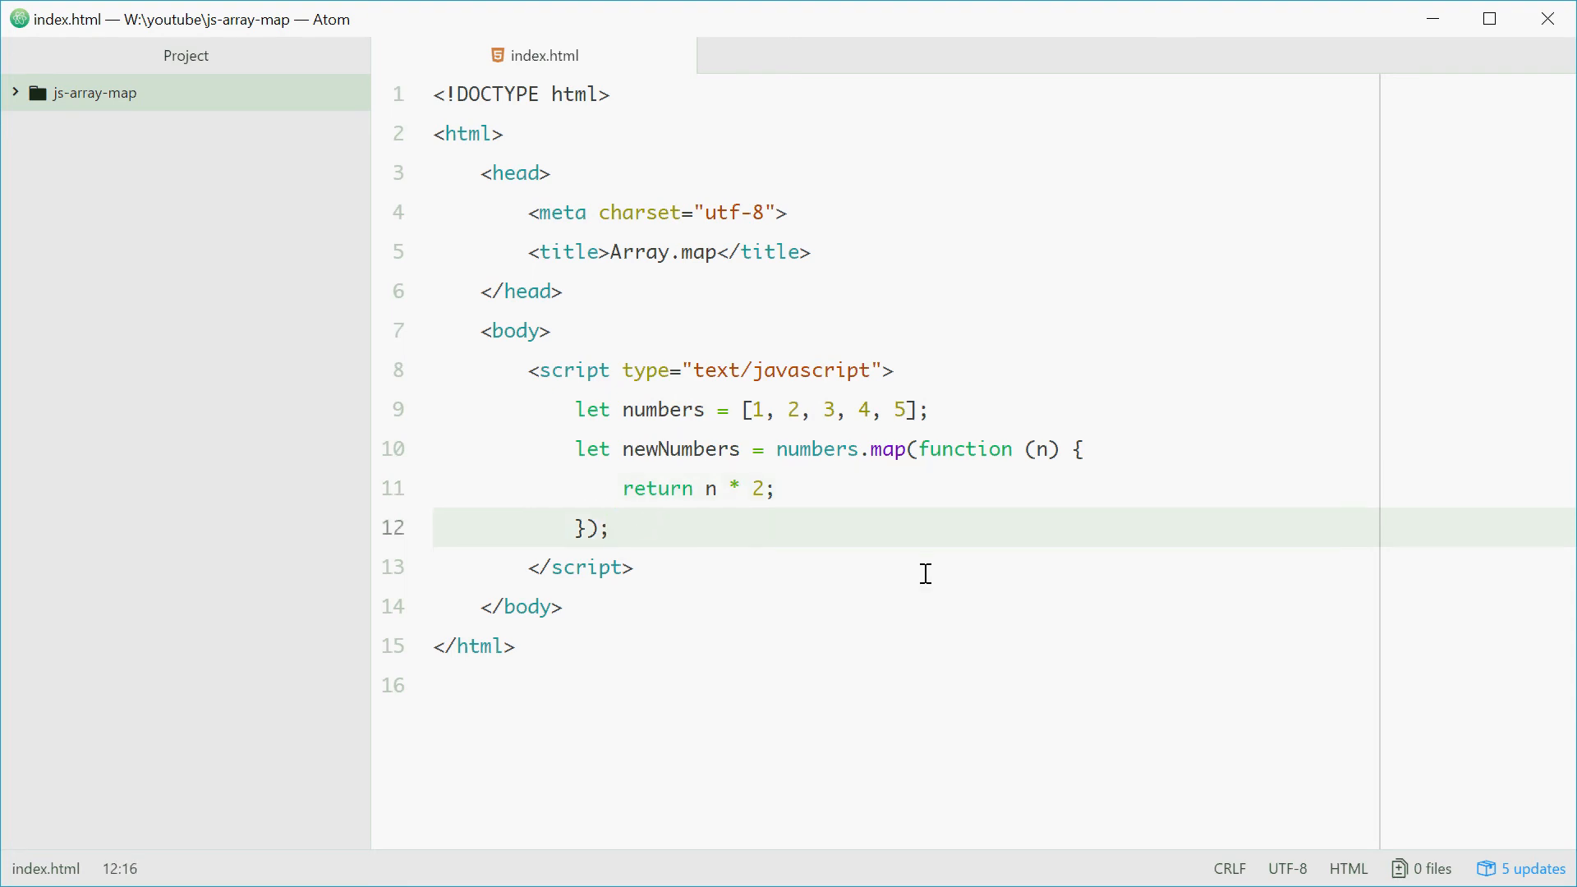
type("console.log(newN")
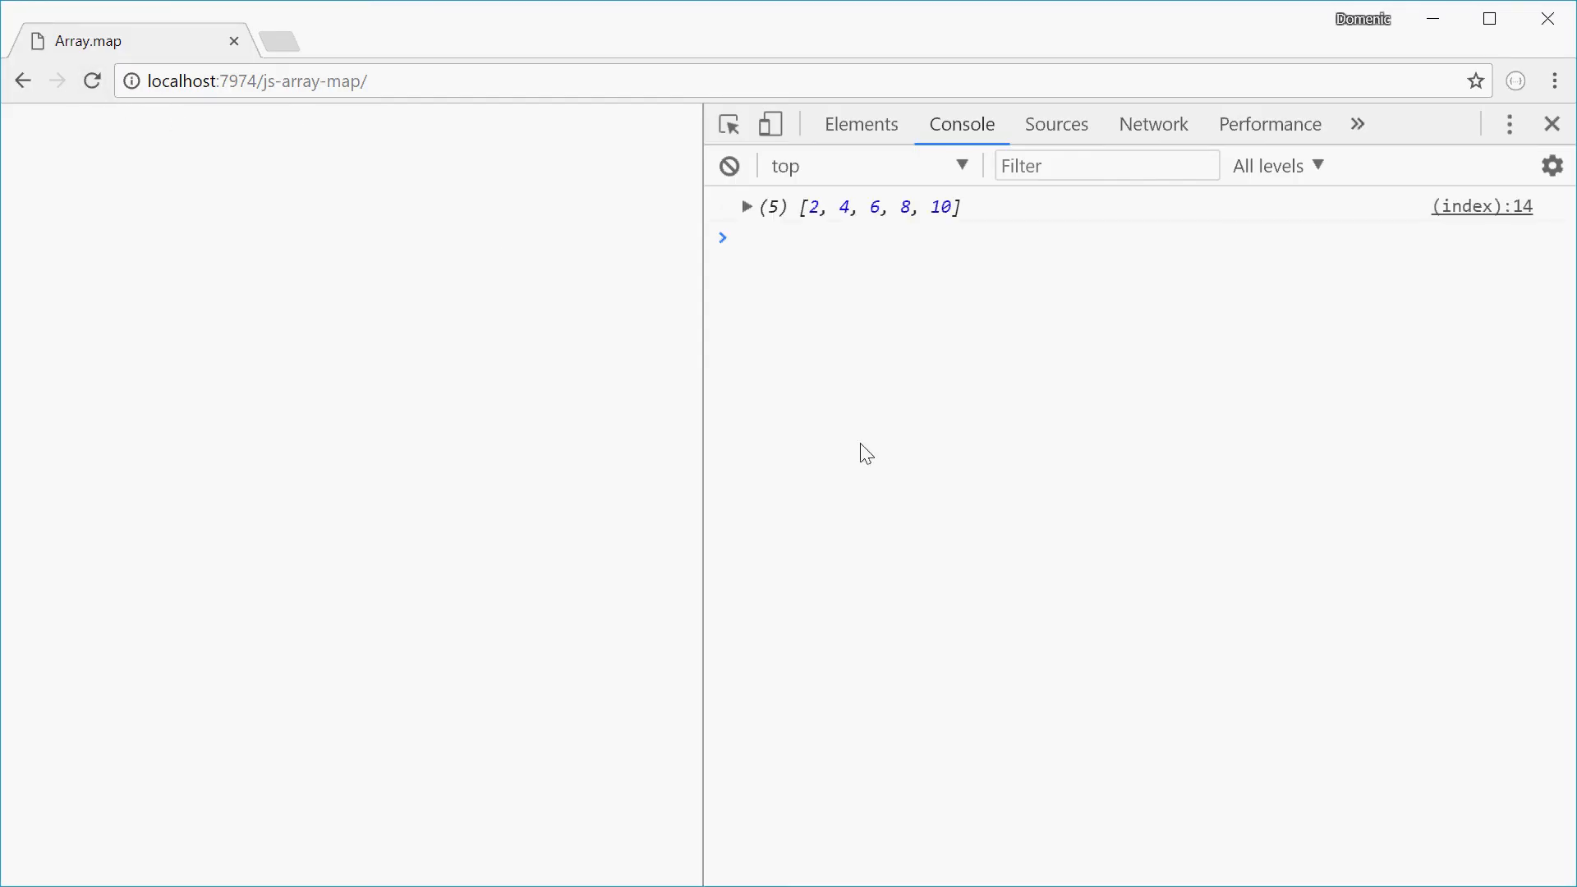
mouse_move(970, 319)
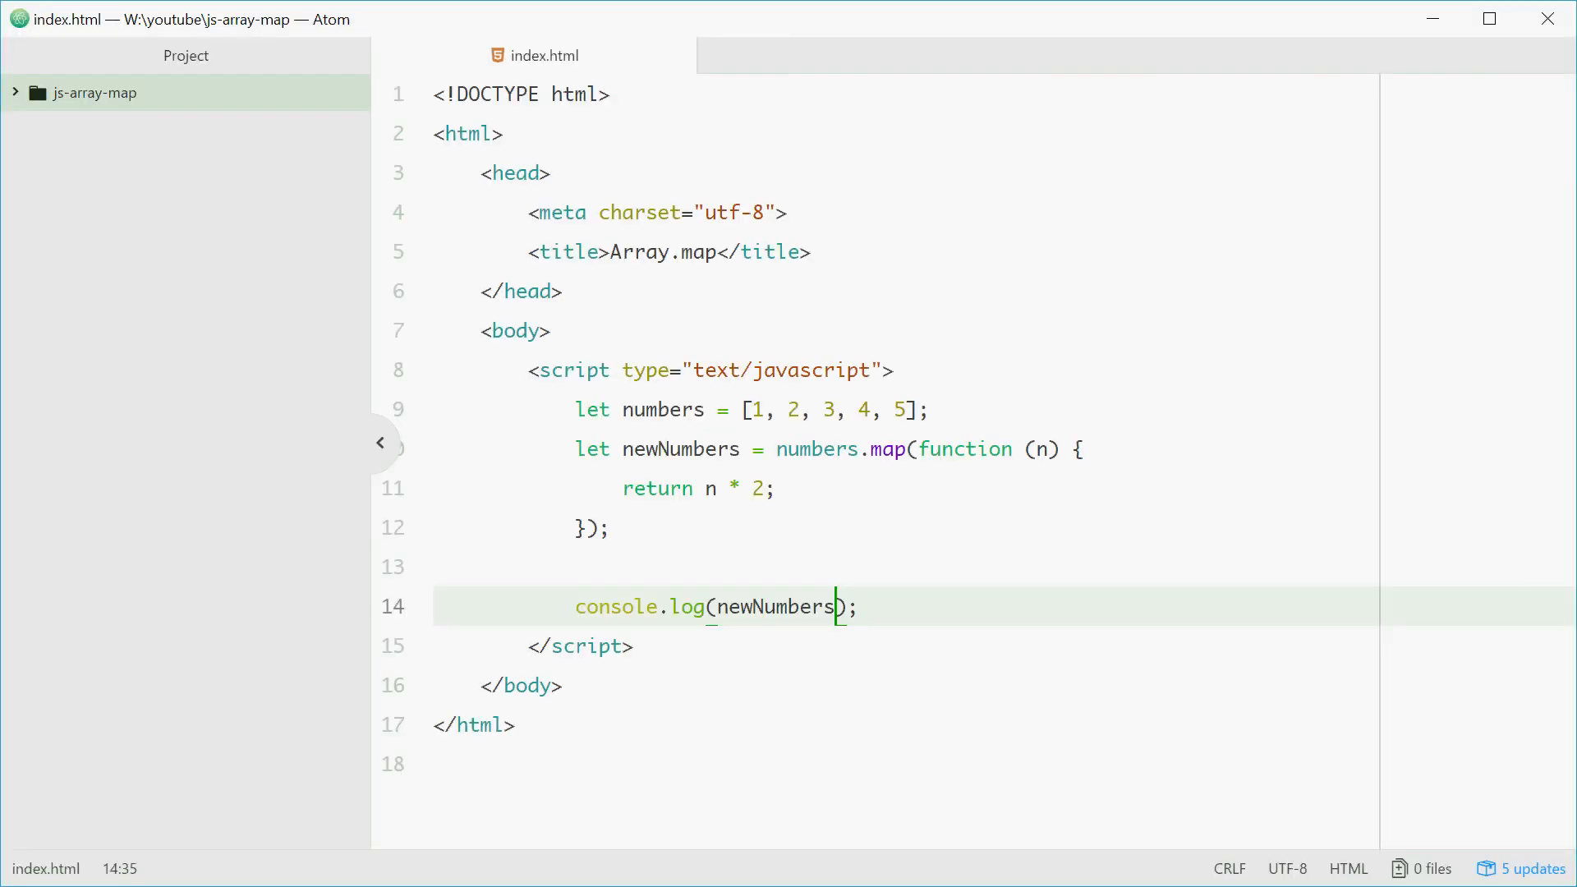
- Rewrite line 10's map callback as the one-line arrow function n => n * 2
left_click(776, 488)
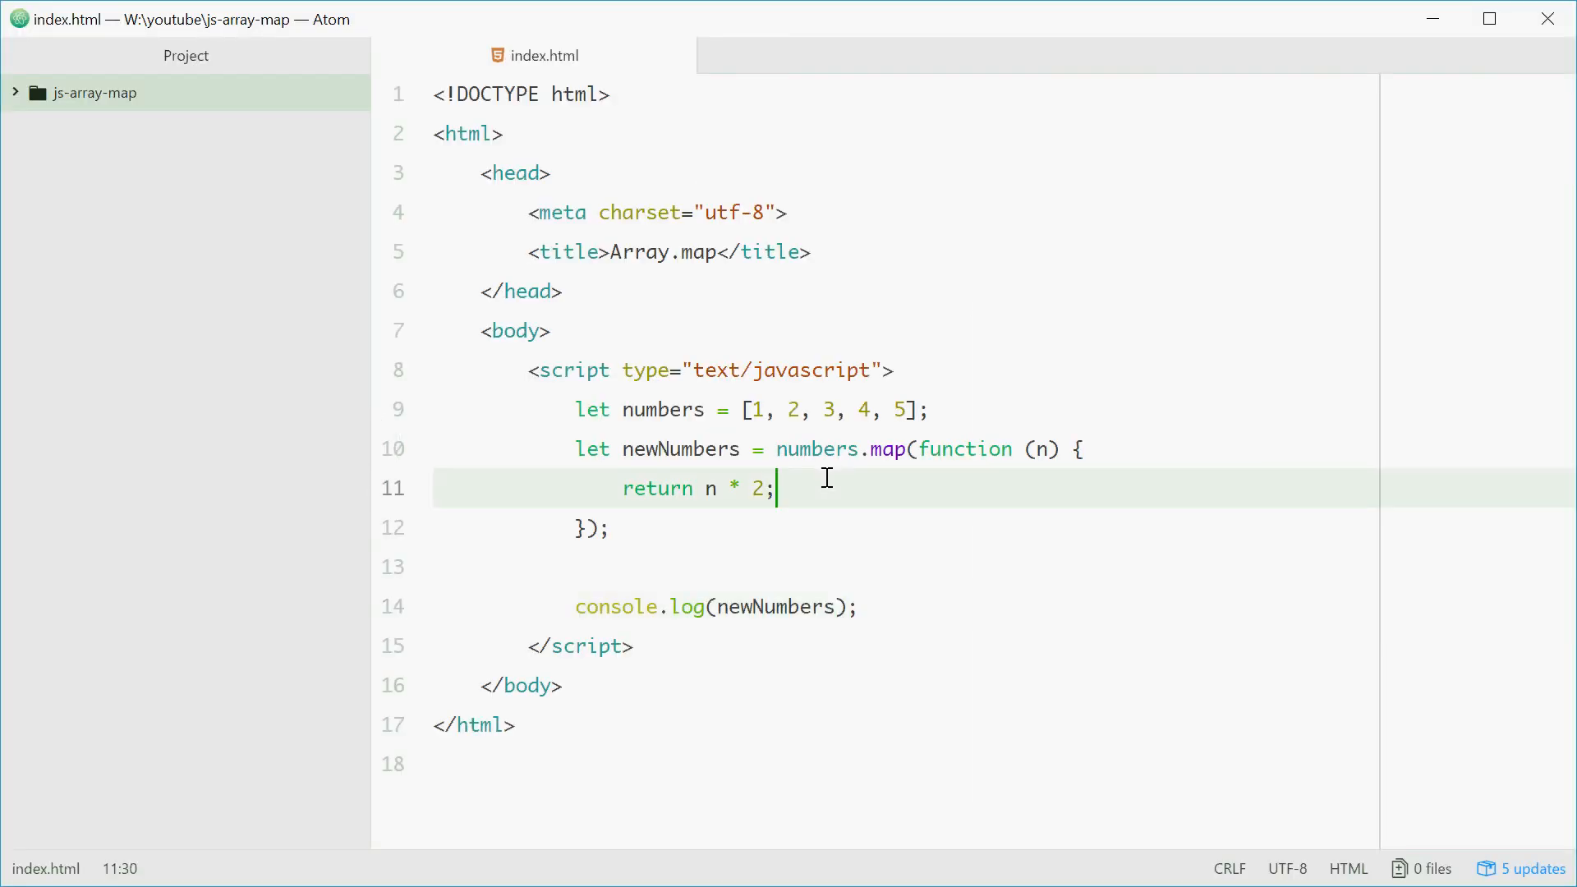
left_click(583, 527)
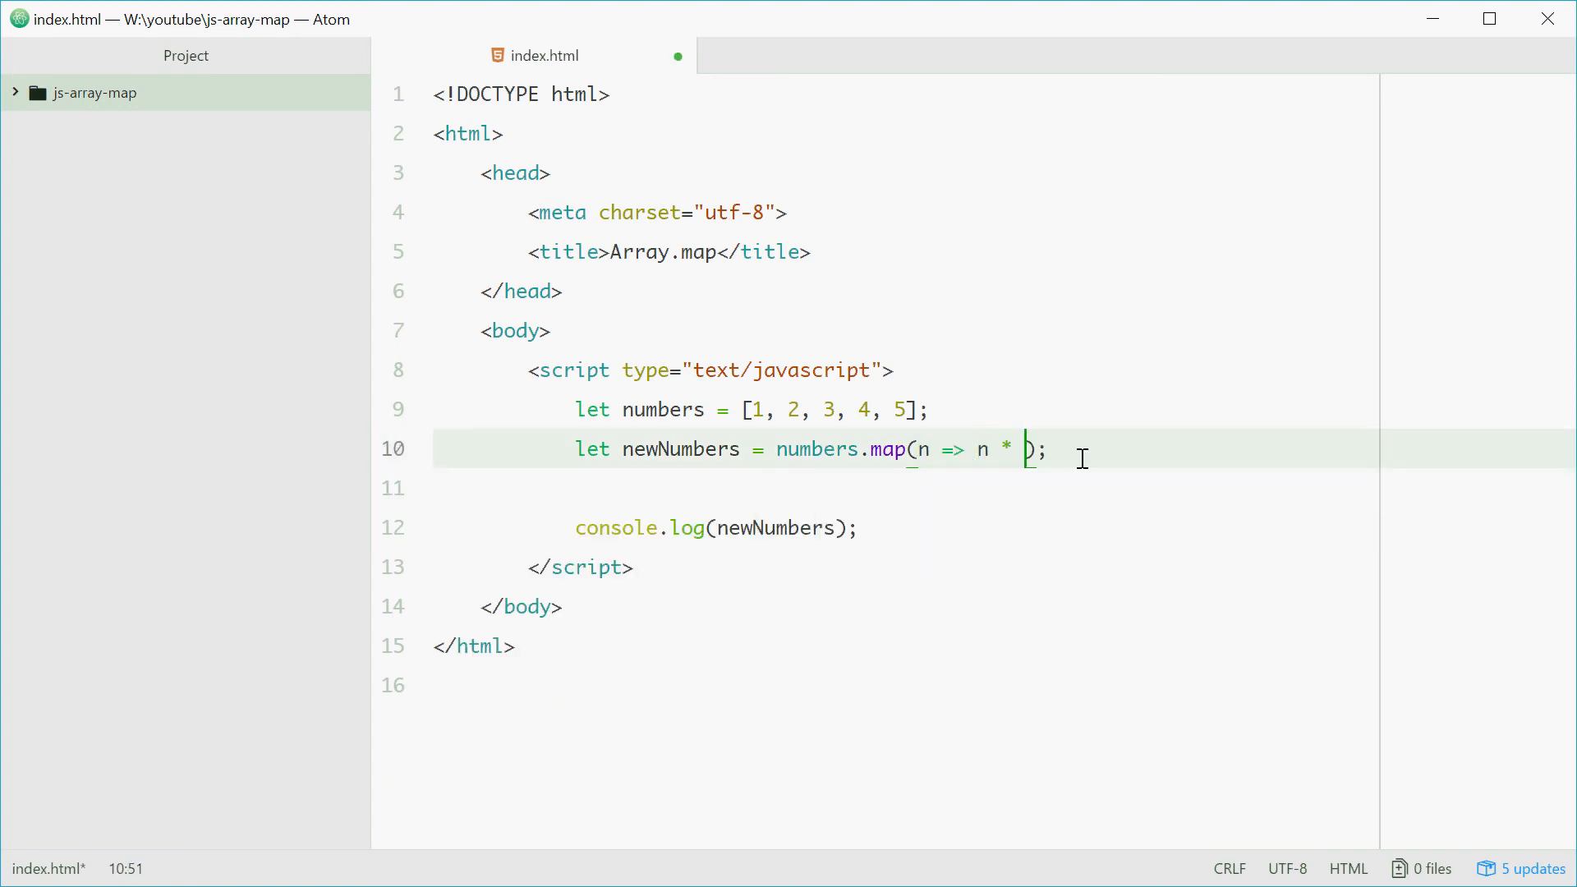
type("2")
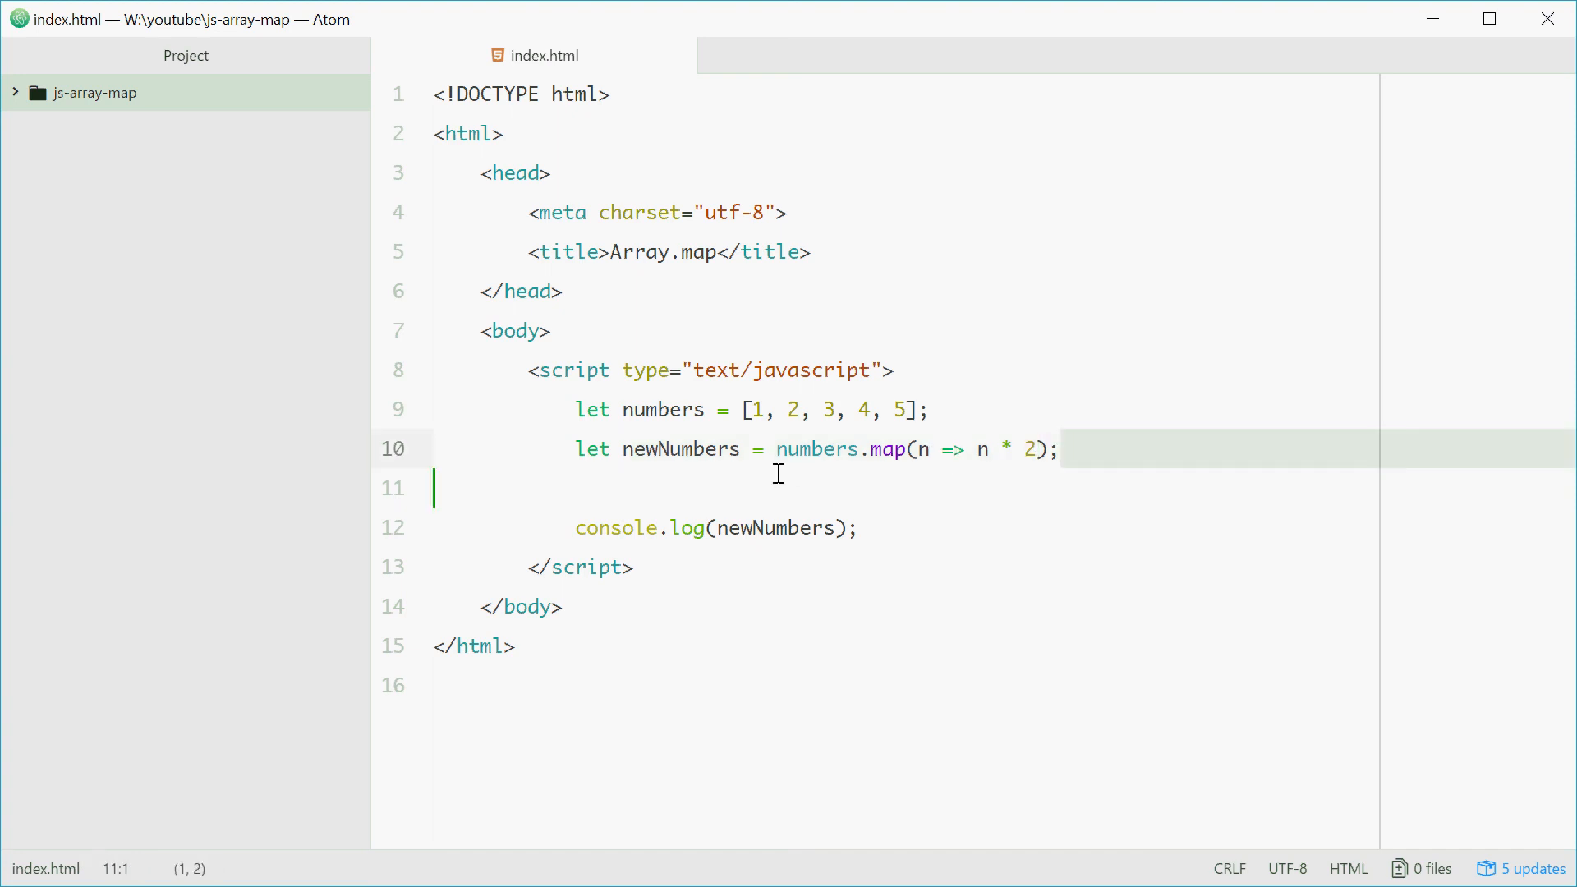
left_click(1040, 449)
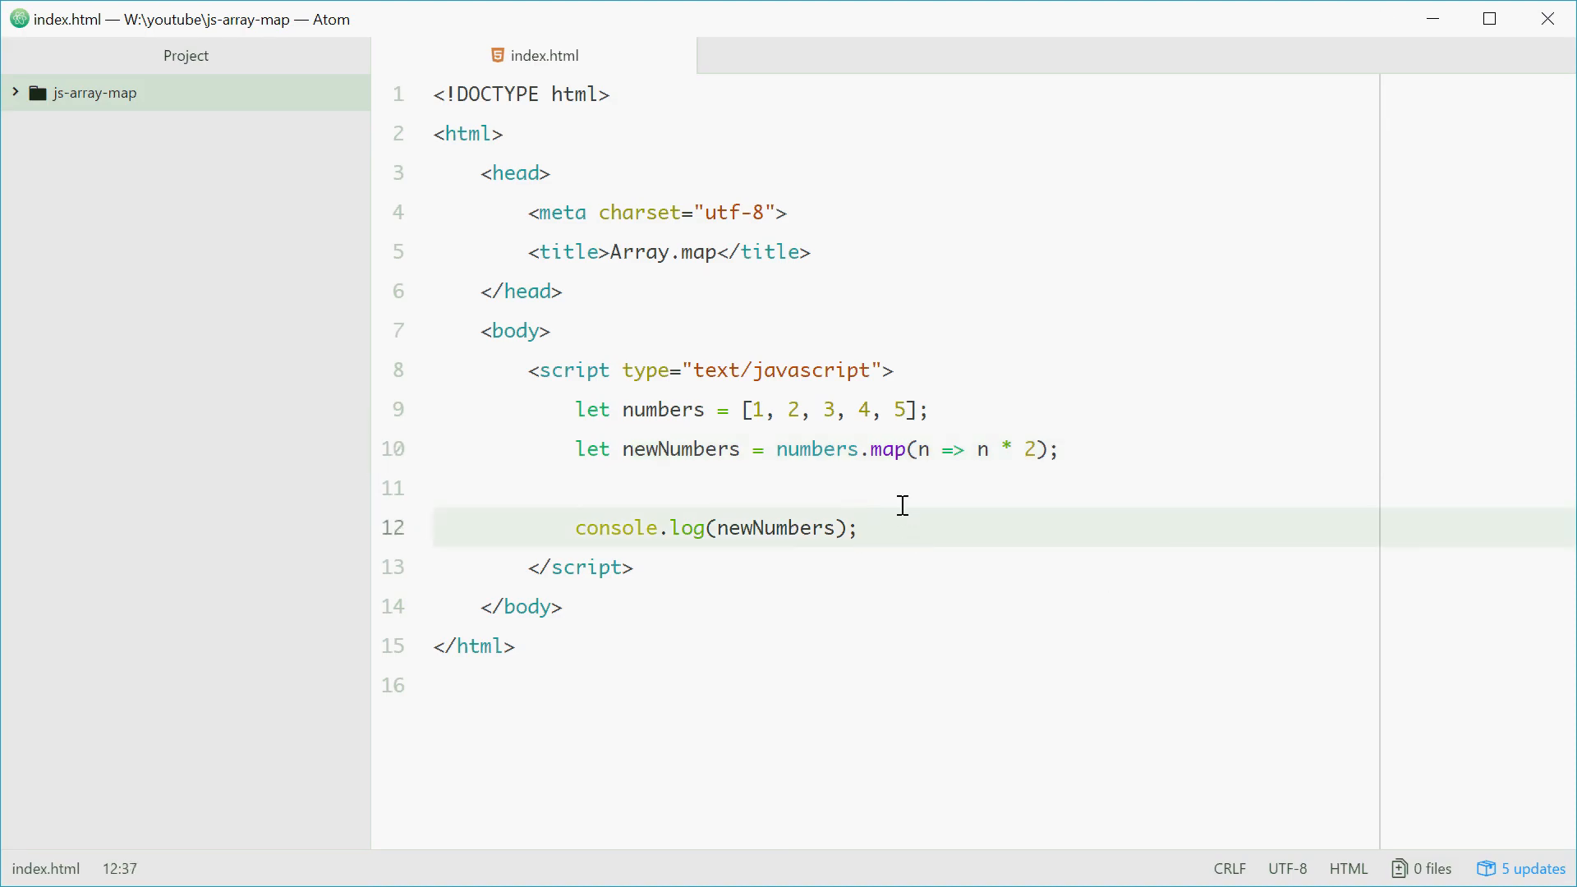
left_click(857, 528)
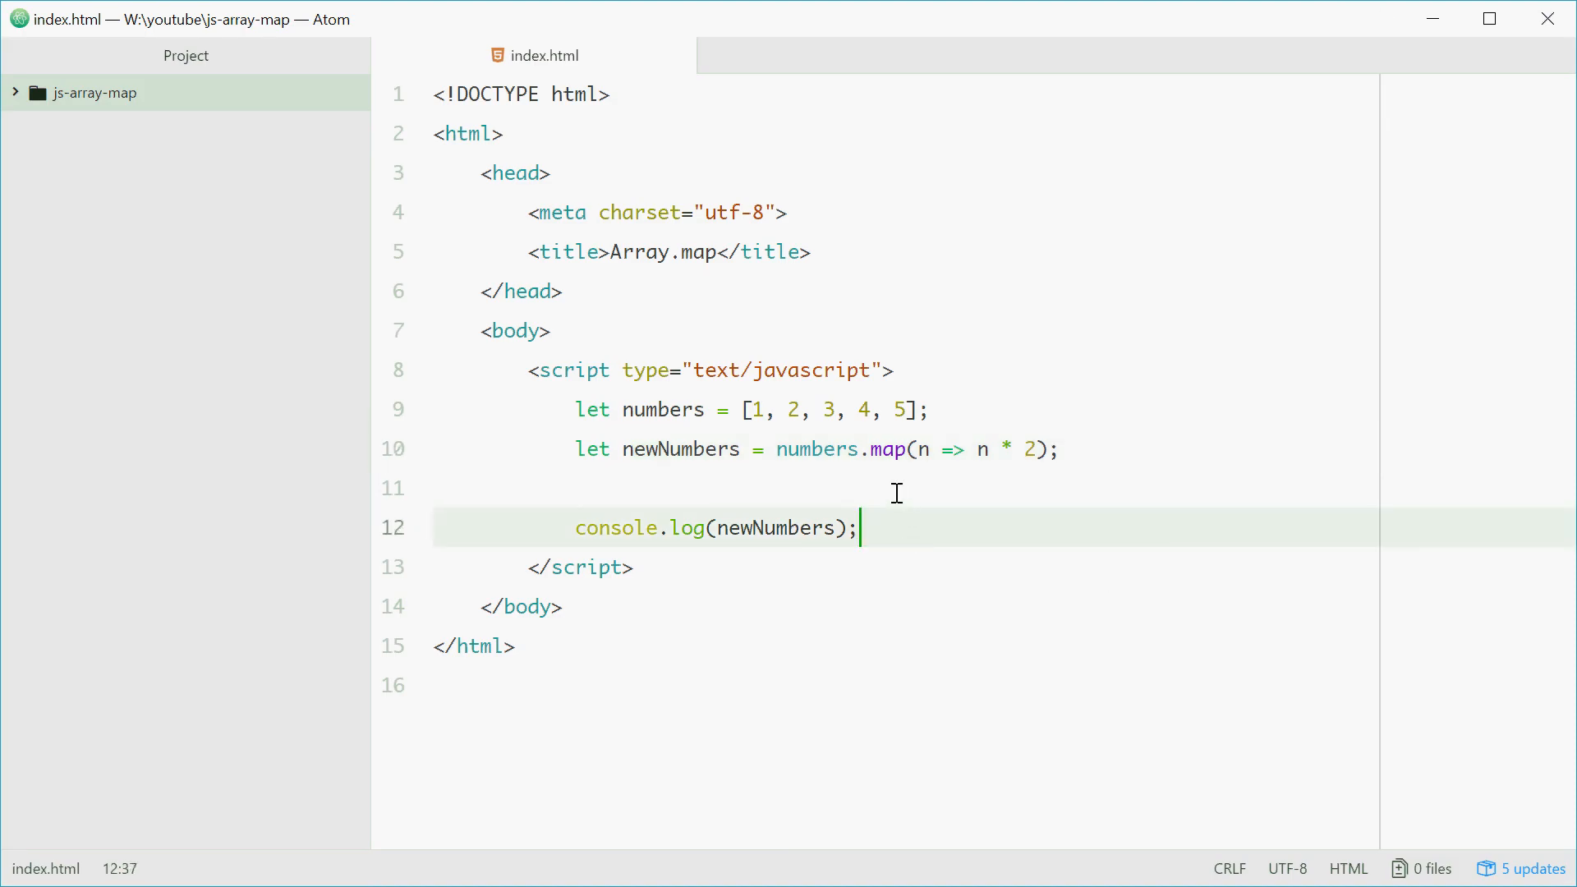
mouse_move(958, 571)
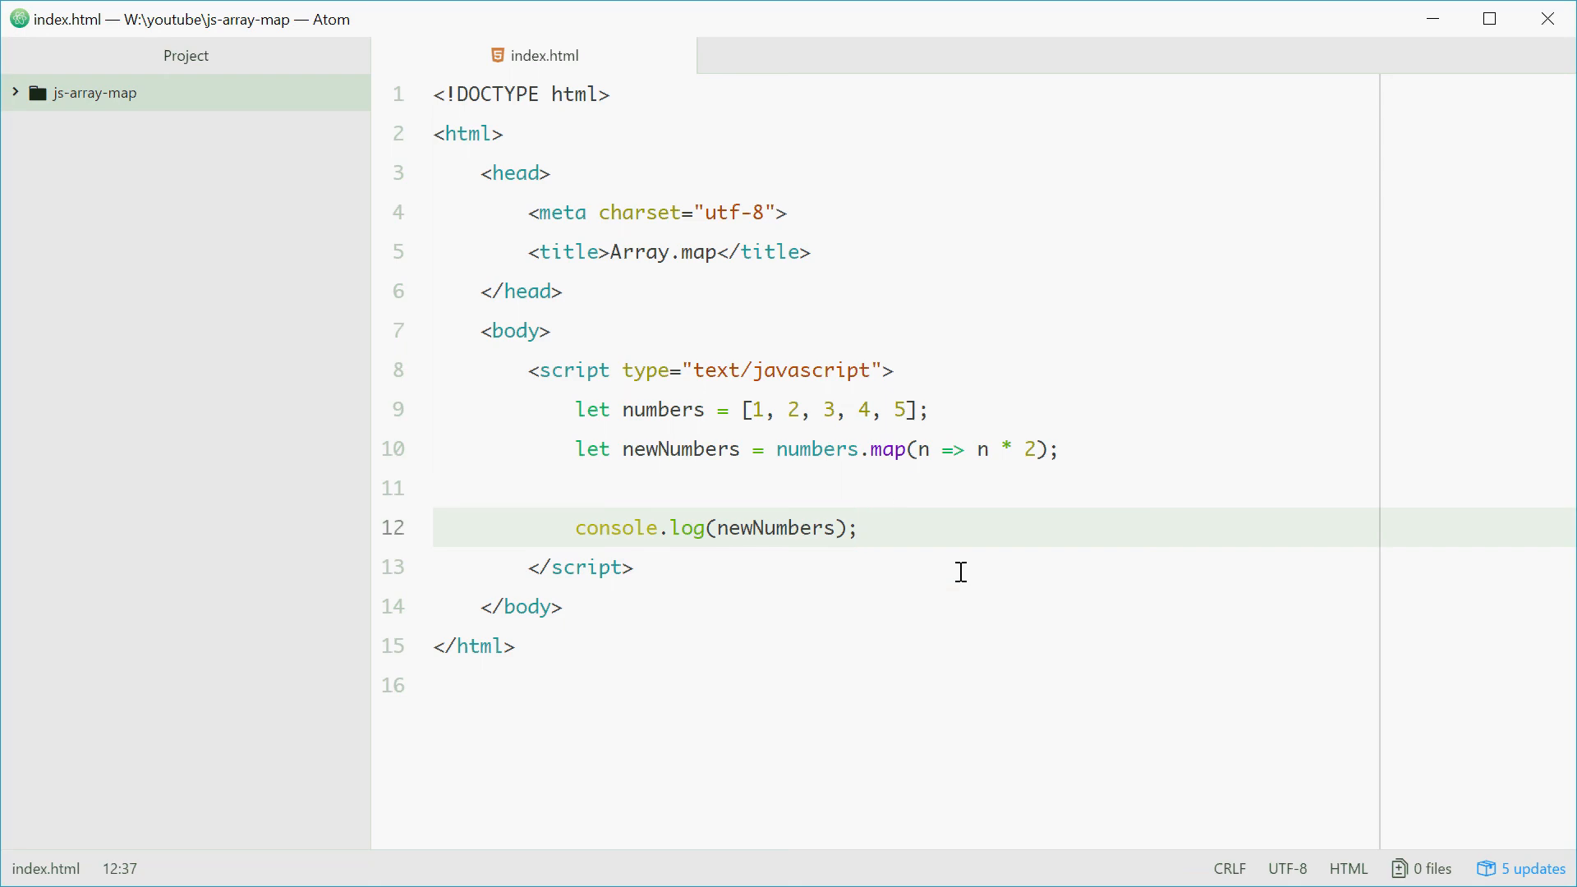